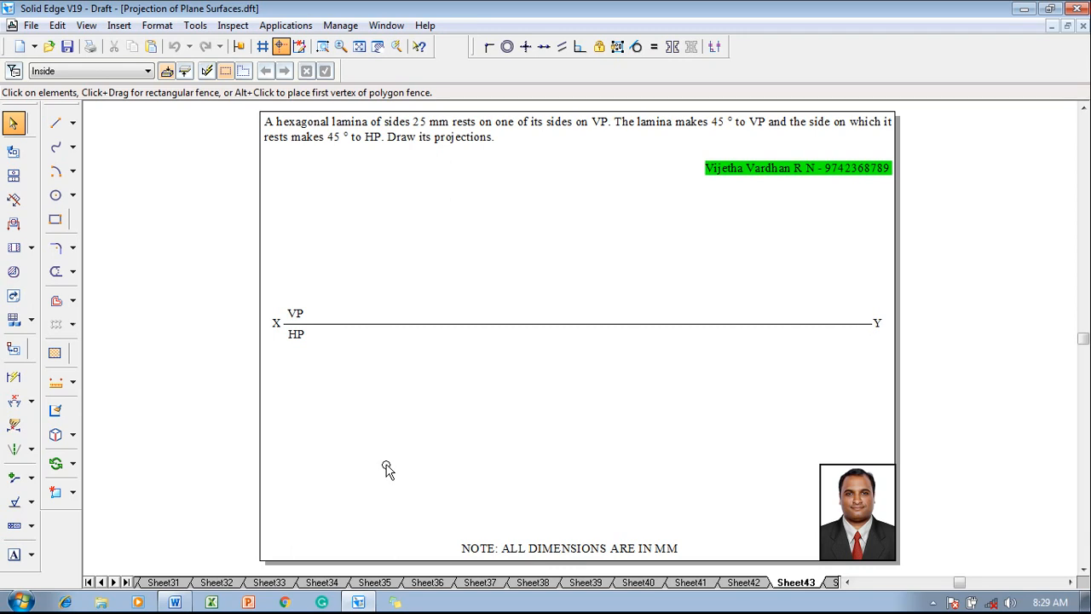
mouse_move(452, 212)
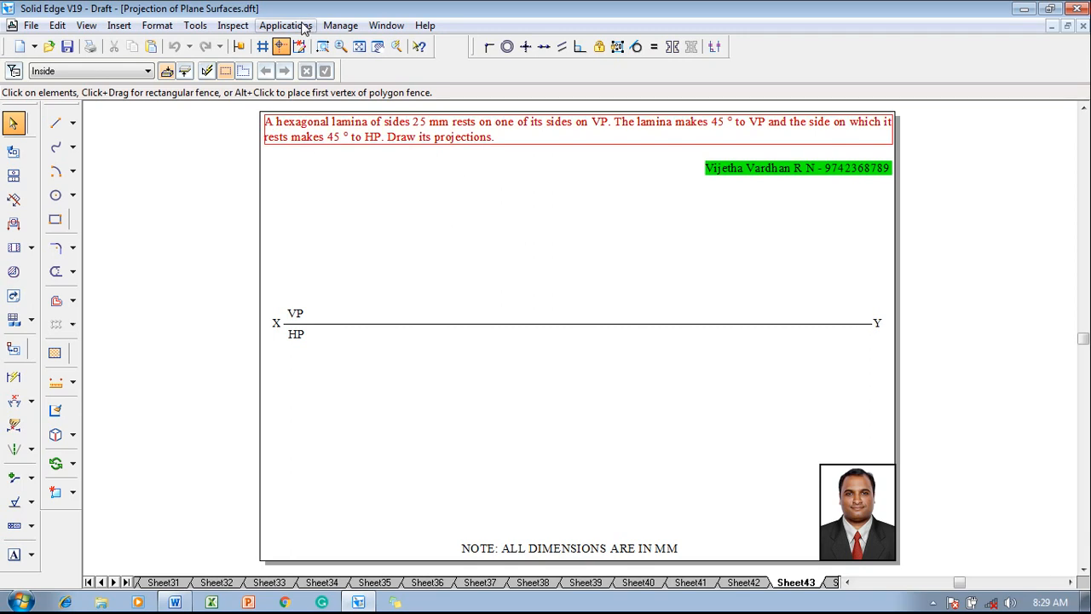
Run the nSidePolygon macro for 6 sides, 25 mm flat length, with relationships applied
left_click(286, 25)
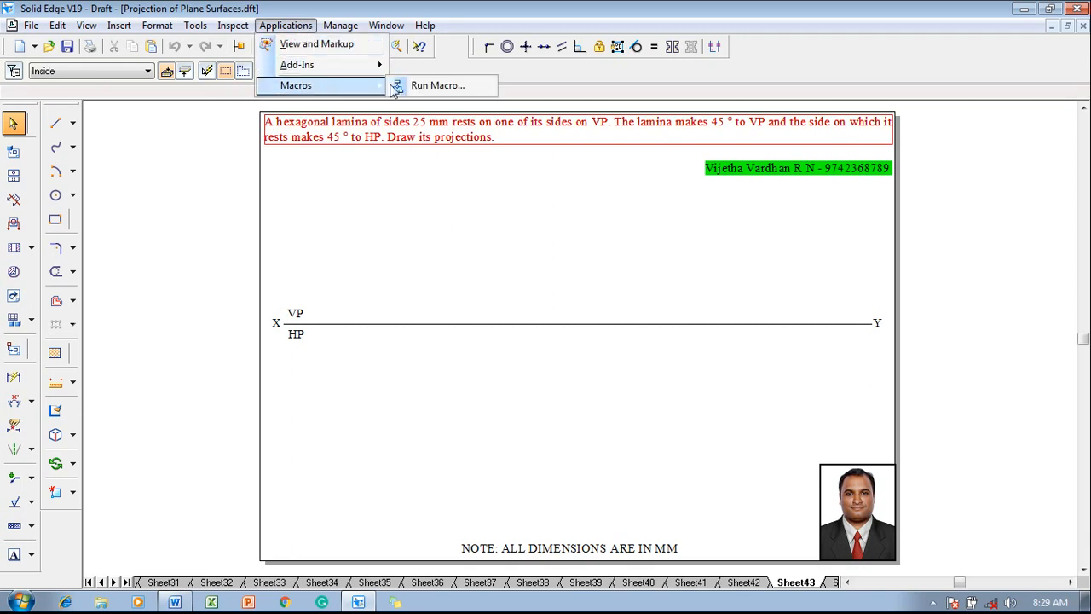
left_click(437, 85)
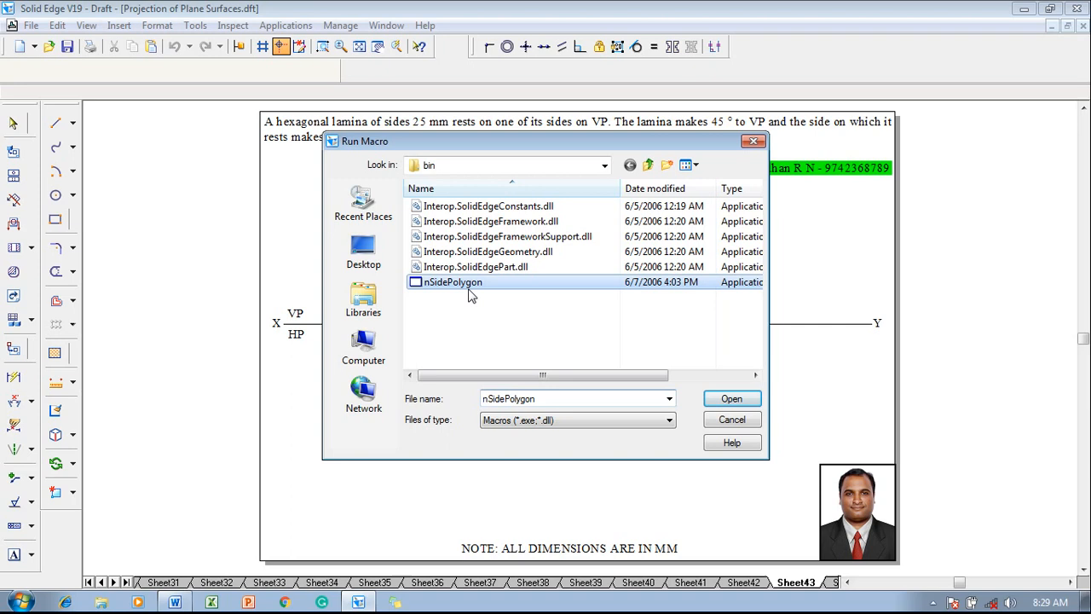
left_click(730, 398)
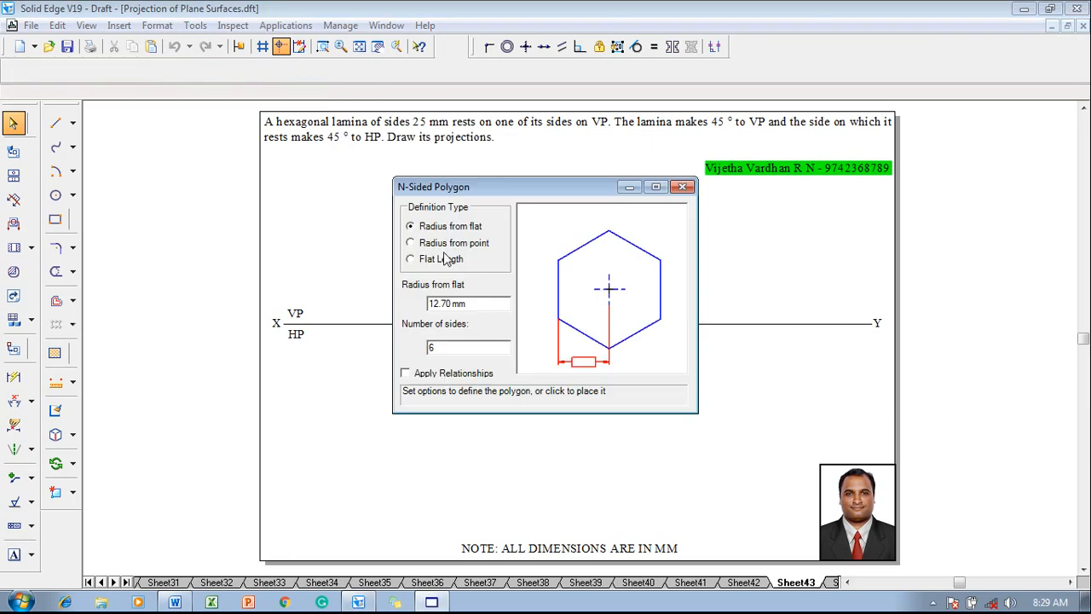
left_click(410, 258)
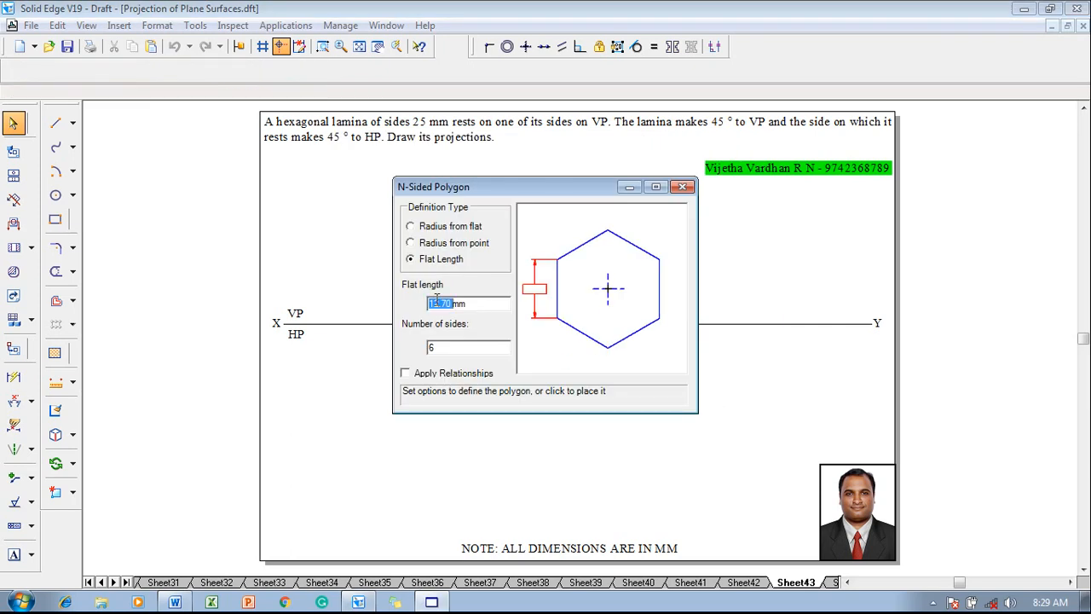
type("25")
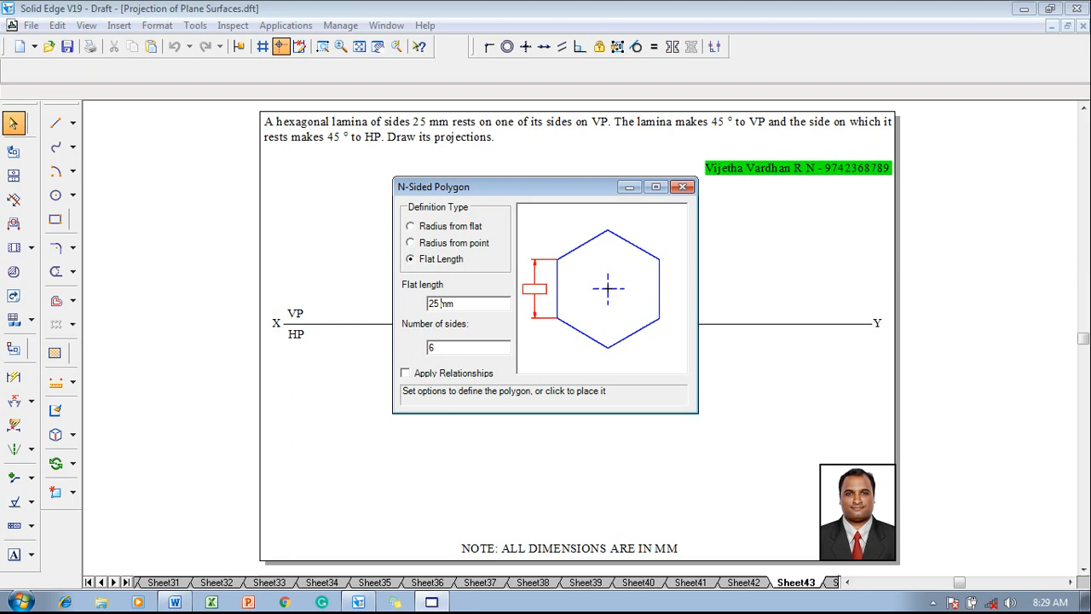
mouse_move(421, 358)
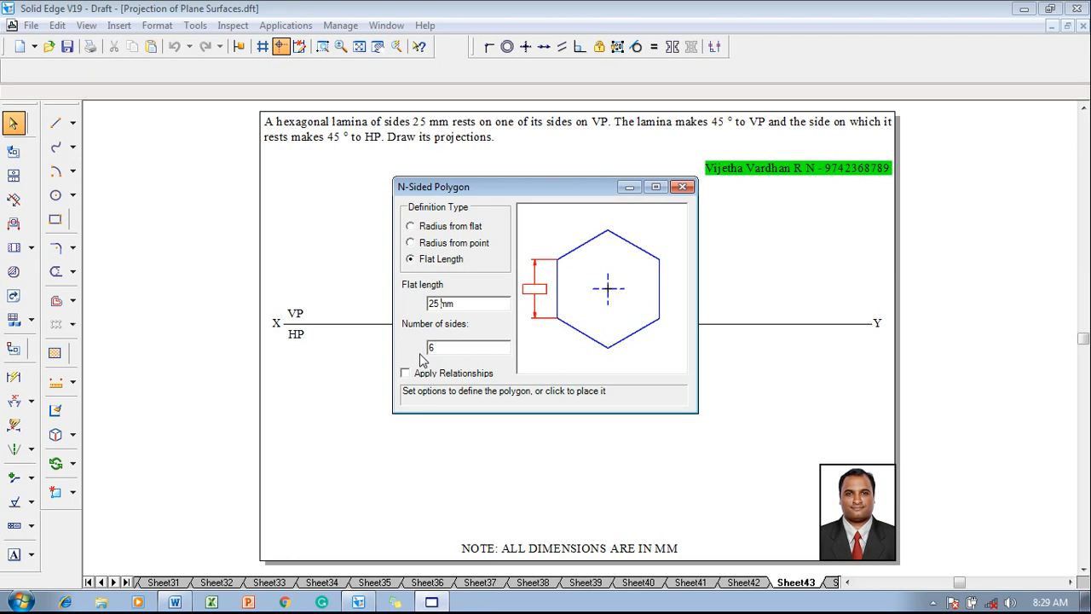
left_click(405, 373)
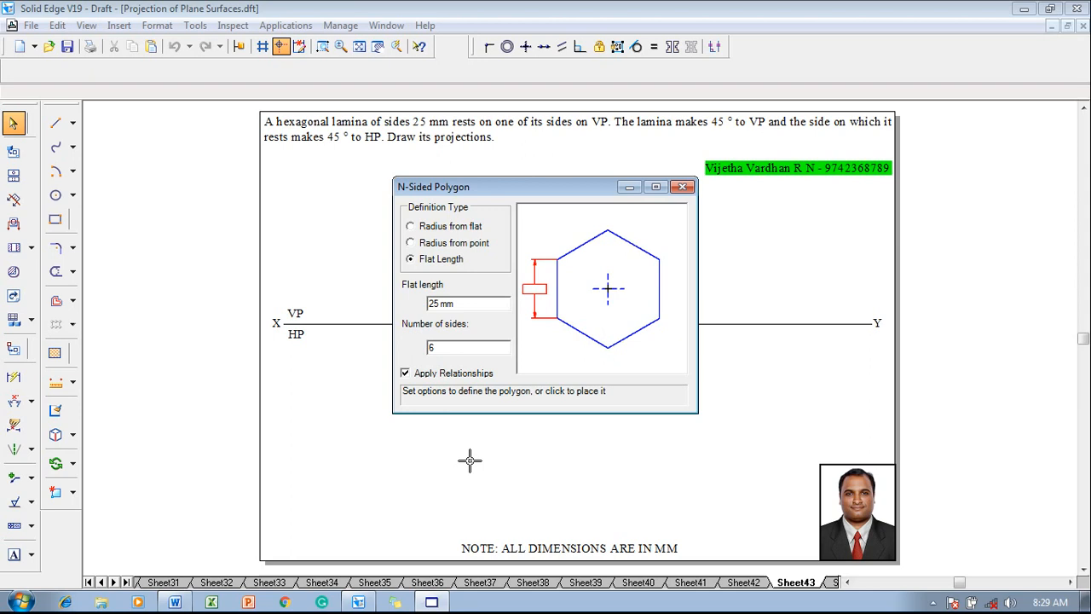
Place the 25 mm hexagon above XY and drop vertical projectors from its corners
left_click(471, 460)
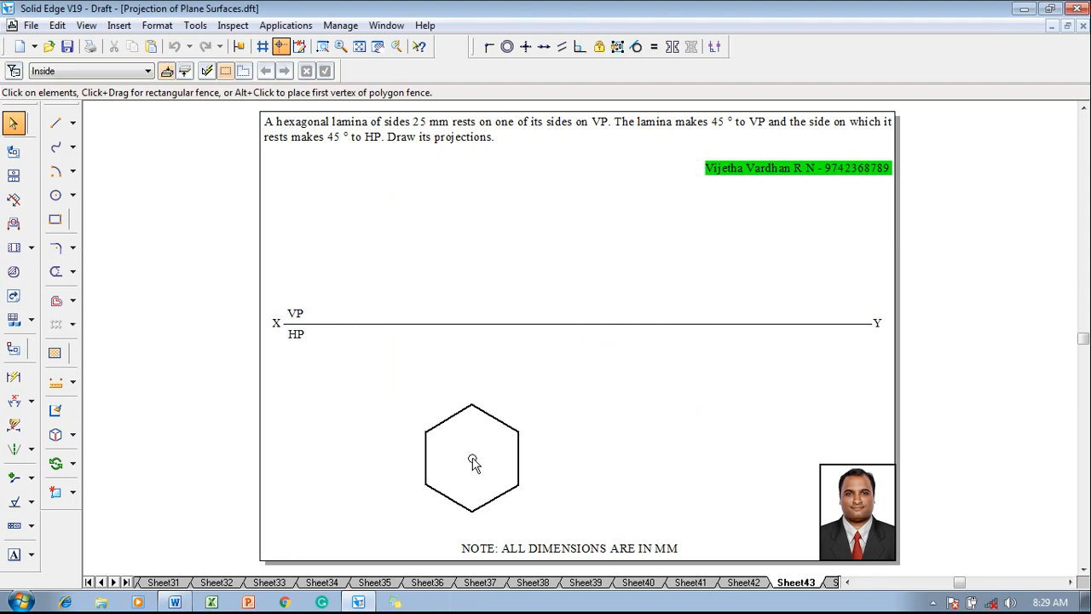
left_click_drag(473, 460, 541, 521)
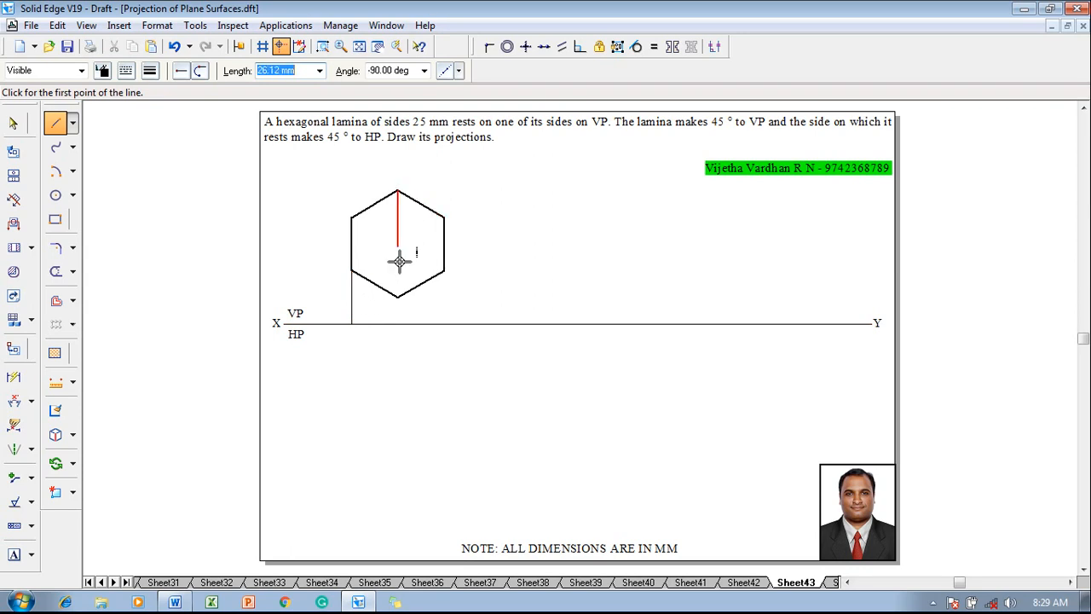
left_click(398, 308)
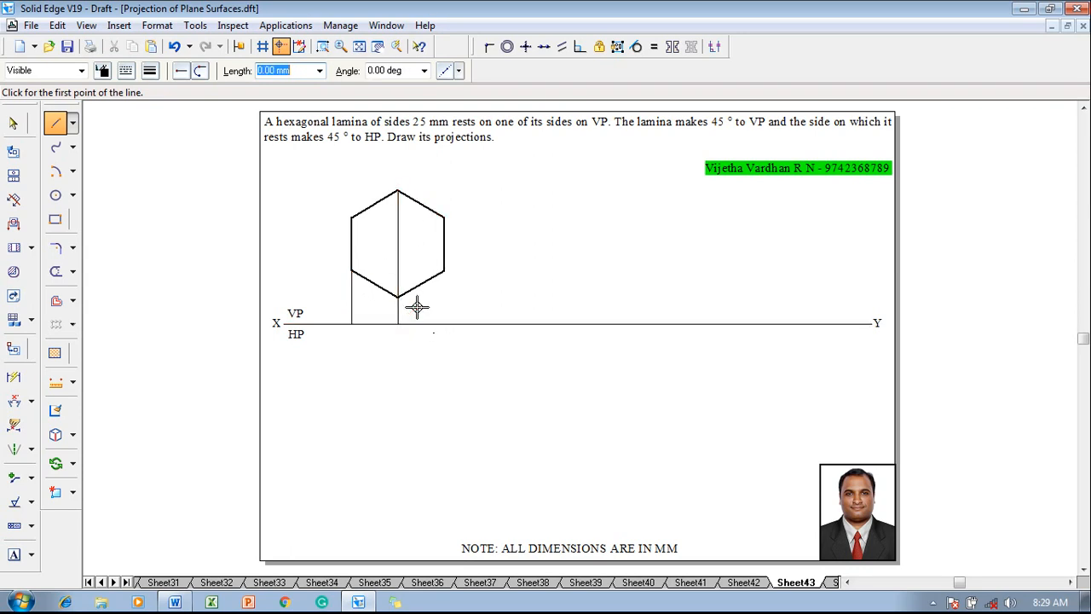
left_click(443, 322)
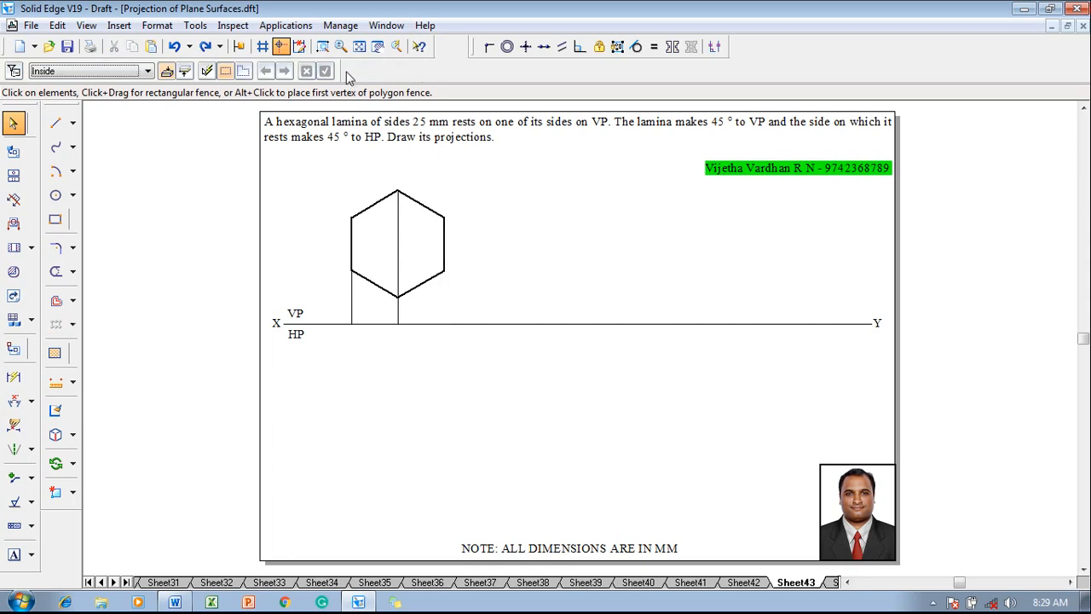
left_click(151, 71)
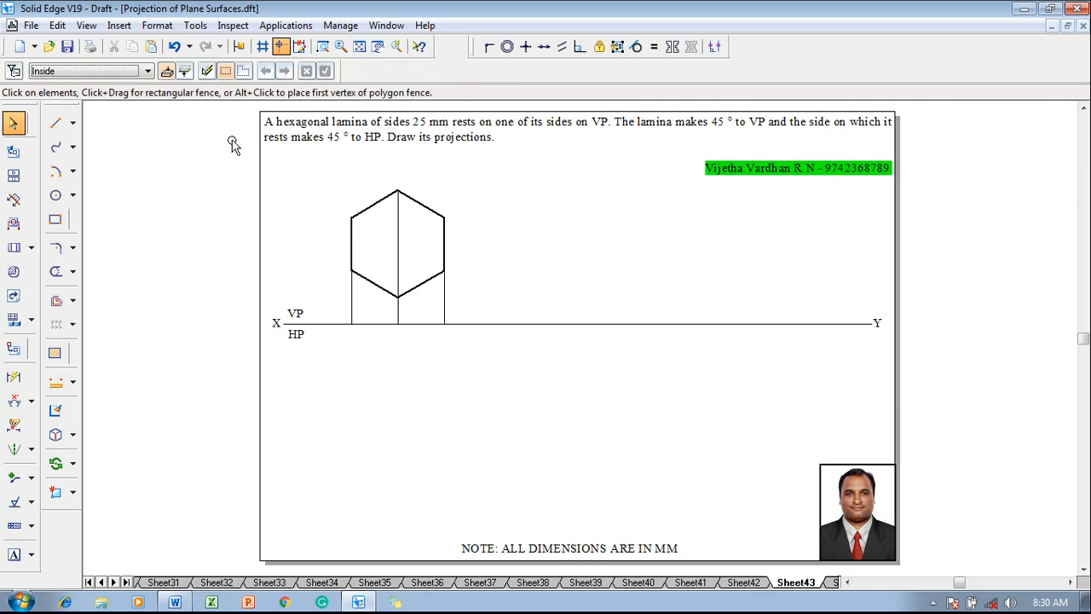
left_click(54, 123)
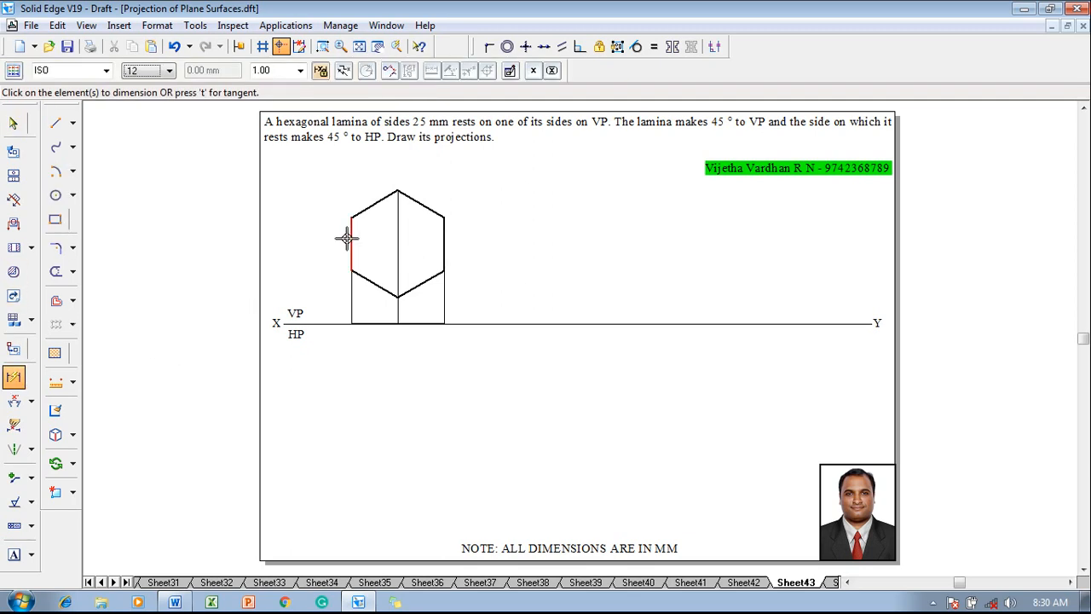
Dimension the hexagon's 25 mm side and add labels a(f), b(e), c(d) below XY
left_click(350, 243)
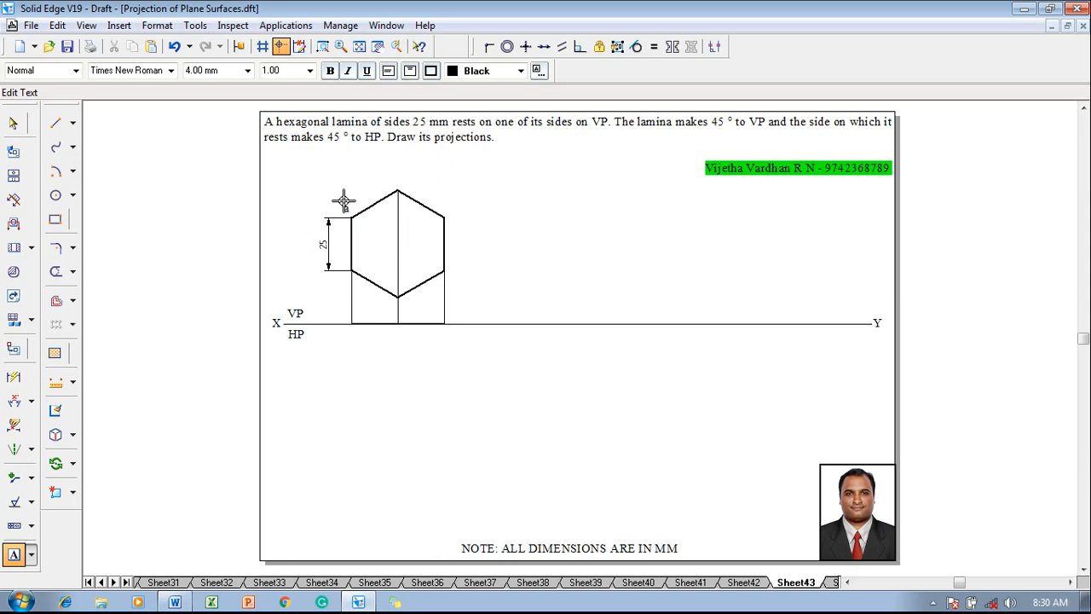
mouse_move(394, 178)
type("b'")
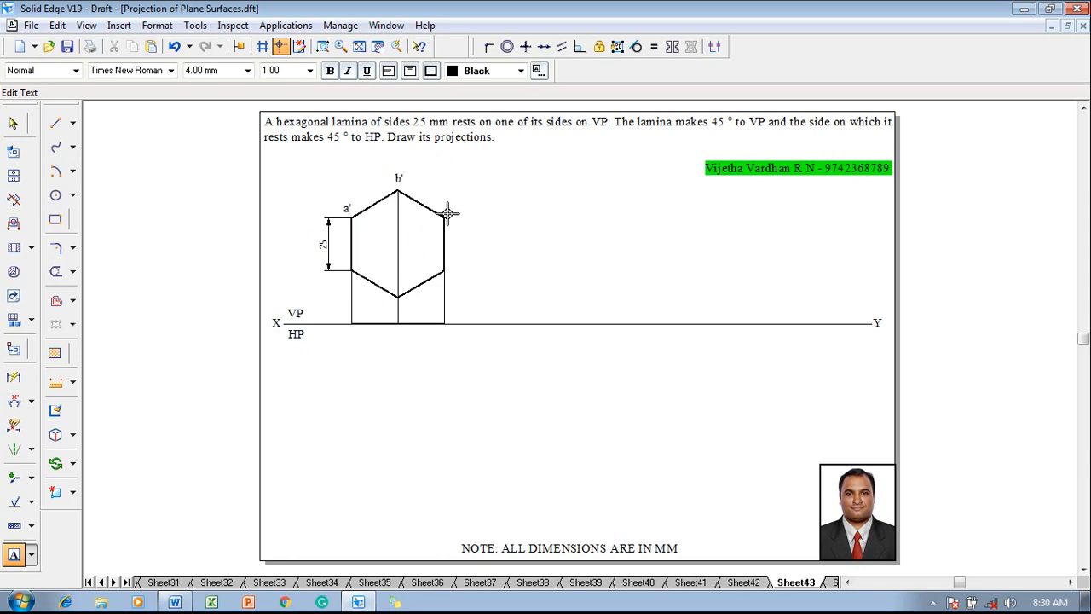
type("c'")
type("f'")
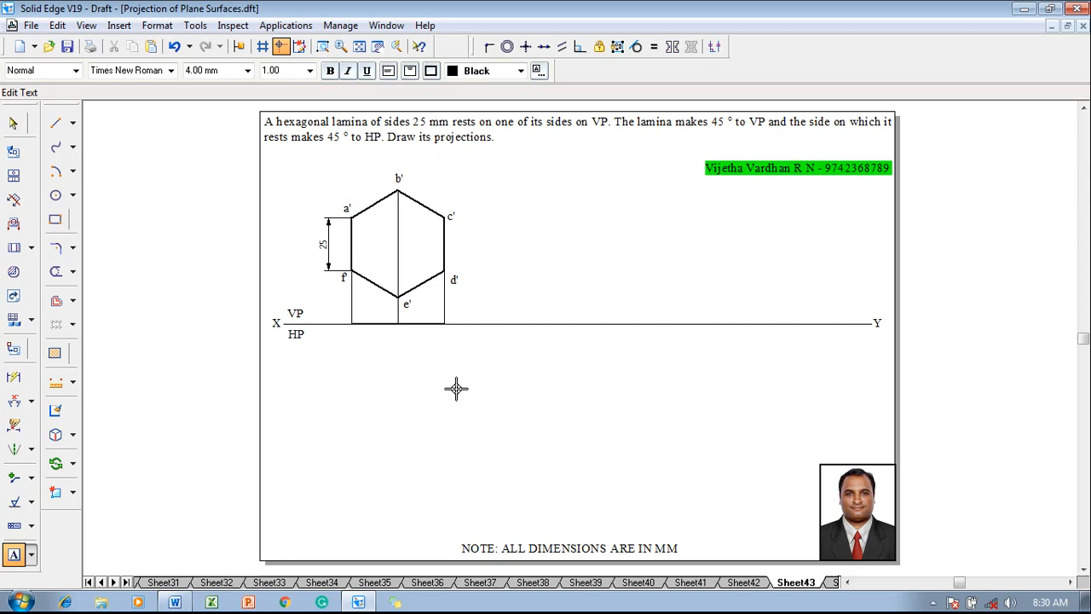
left_click(14, 124)
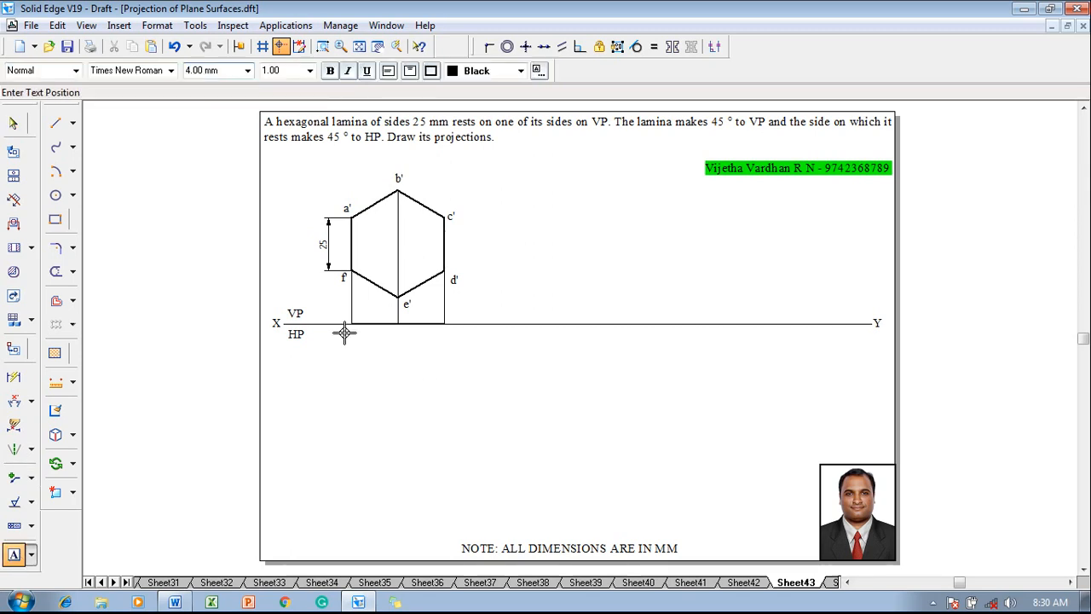
left_click(345, 332)
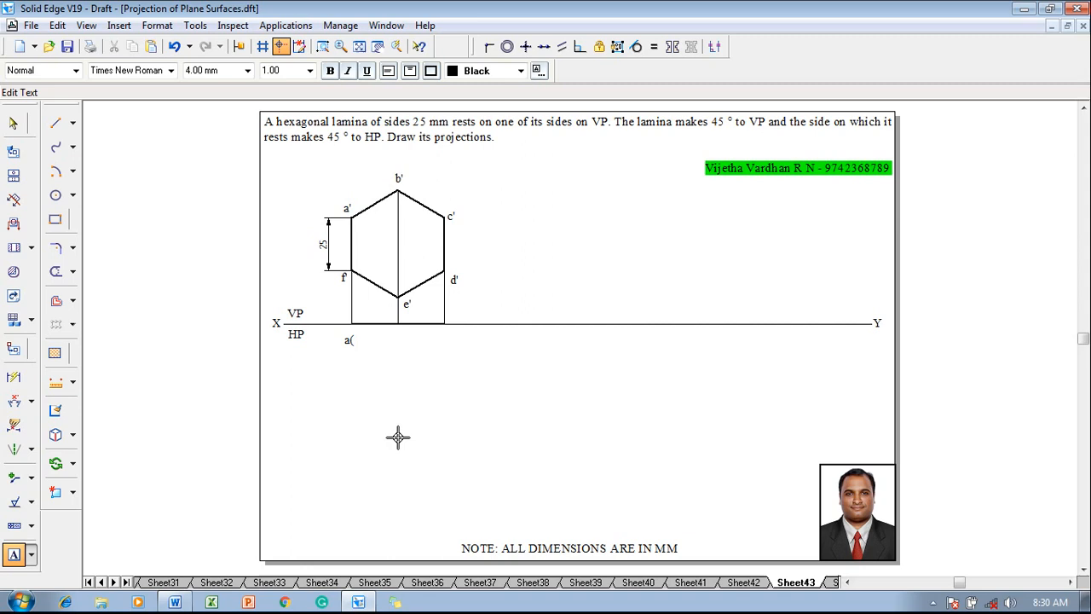
type("f)")
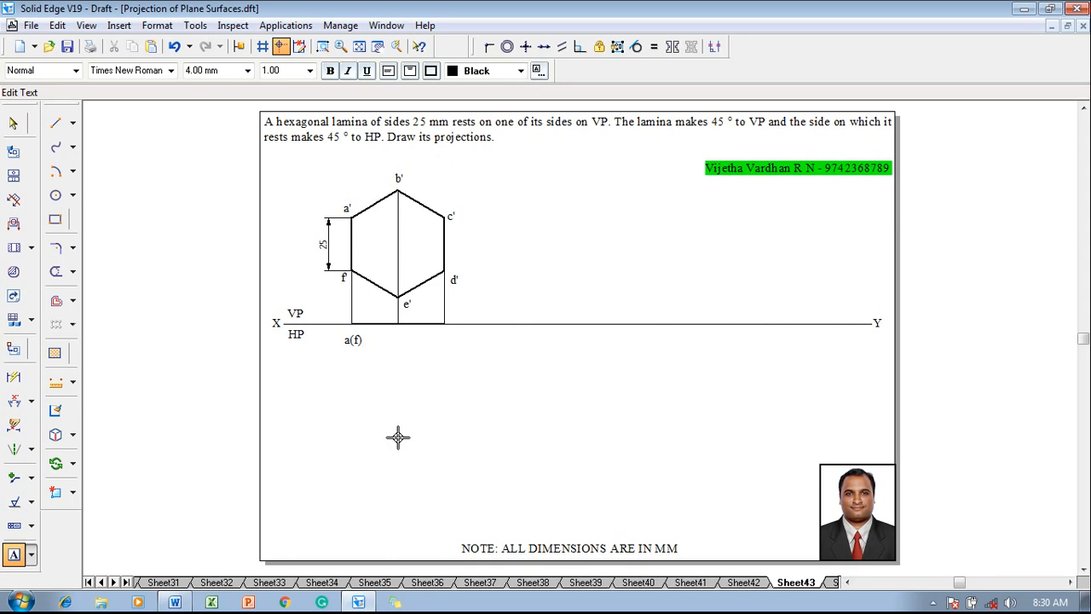
type("v(e)")
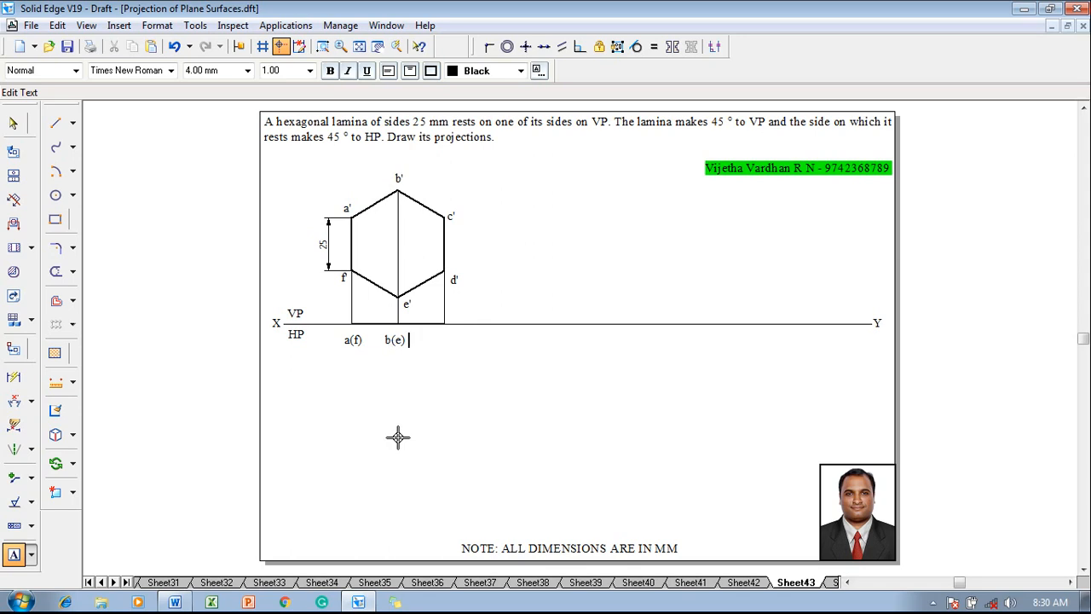
type("d(d)")
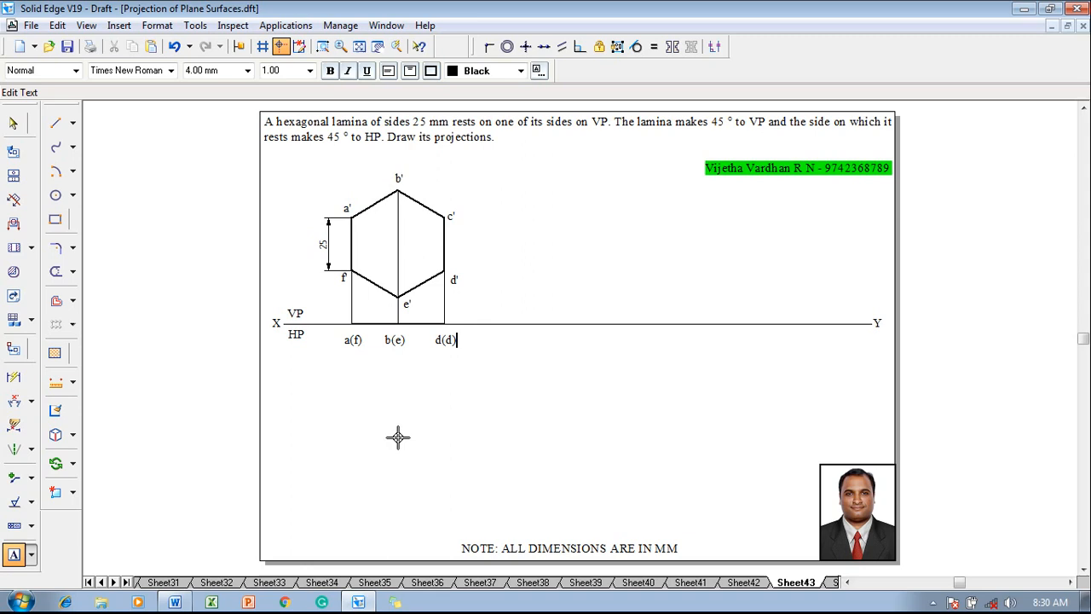
type("c(d)")
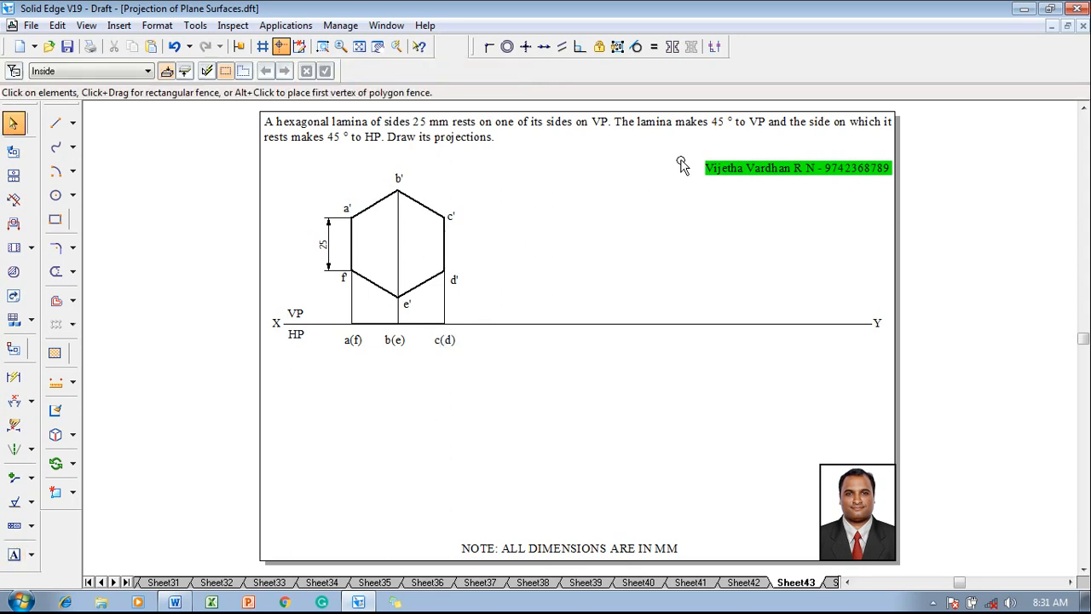
mouse_move(525, 396)
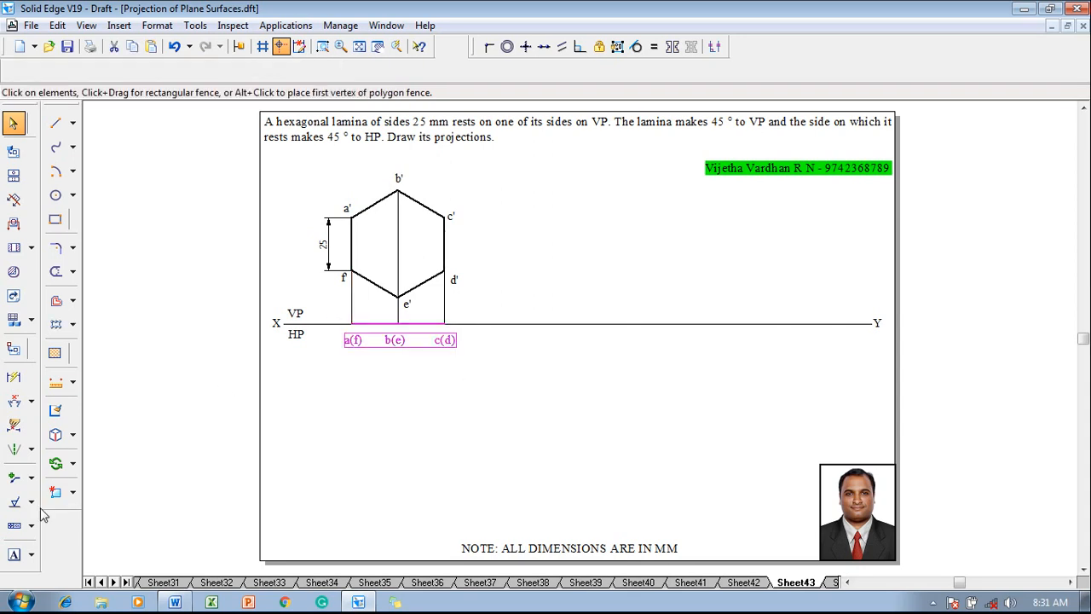
Copy the top view to the right and rotate it about its a(f) end
left_click(55, 463)
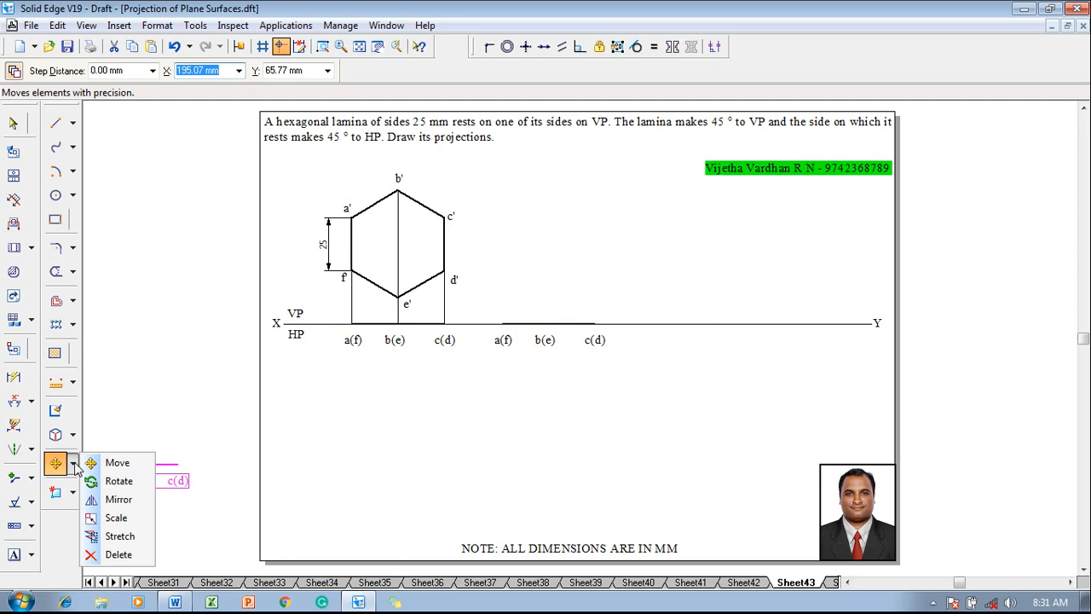
left_click(118, 481)
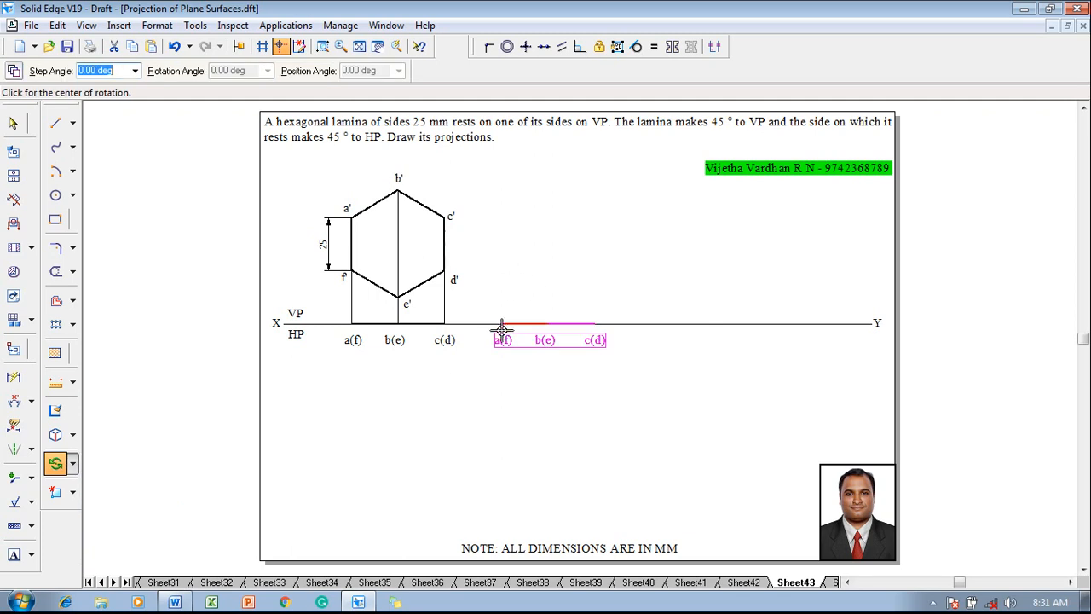
left_click(502, 330)
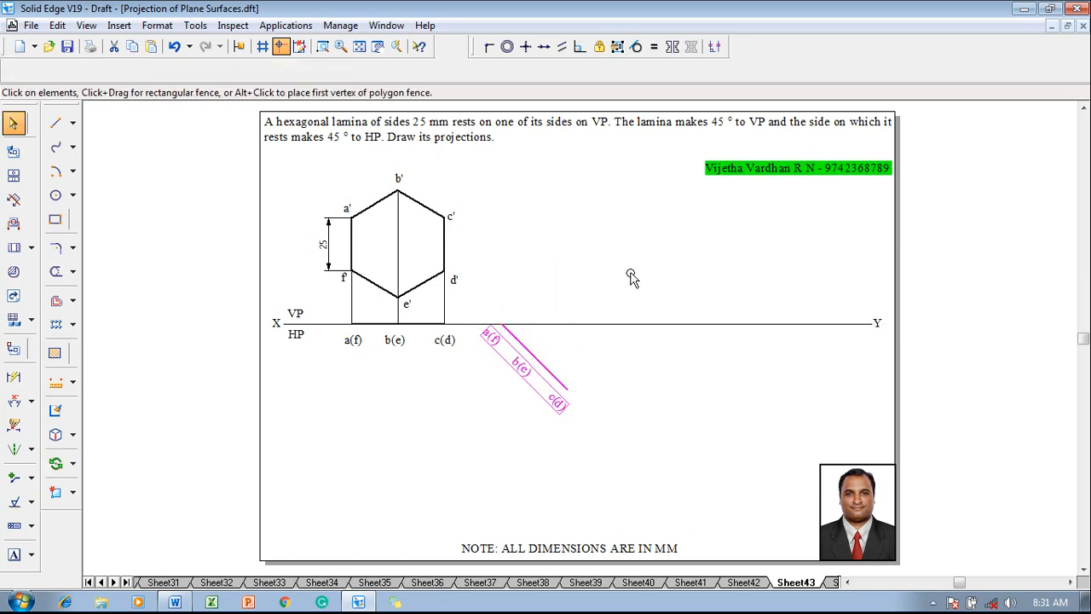
Dimension the 45° angle between the tilted top view line and XY
left_click(13, 400)
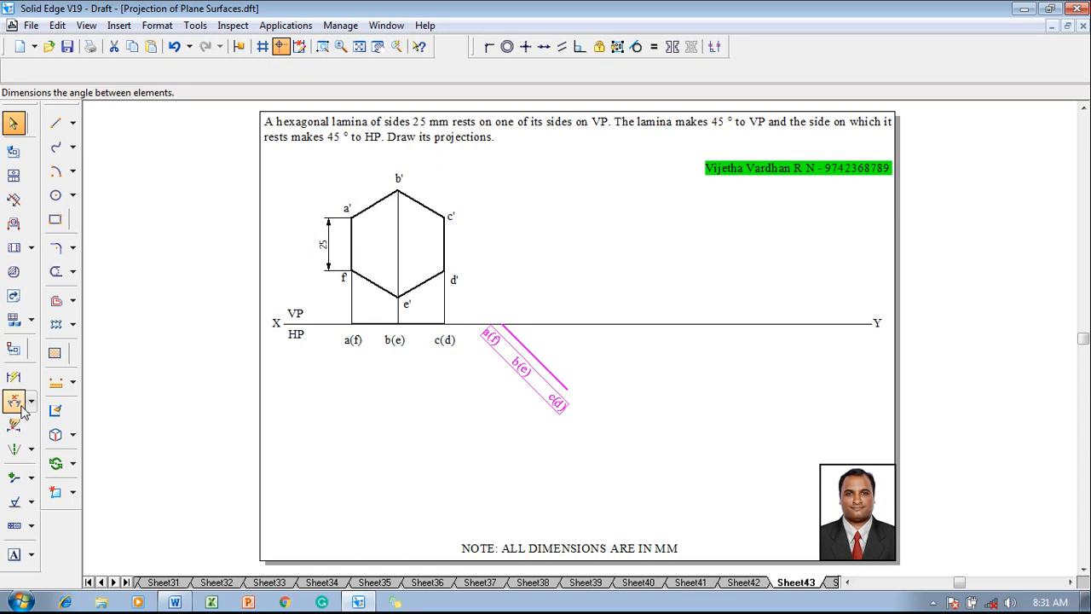
left_click(15, 402)
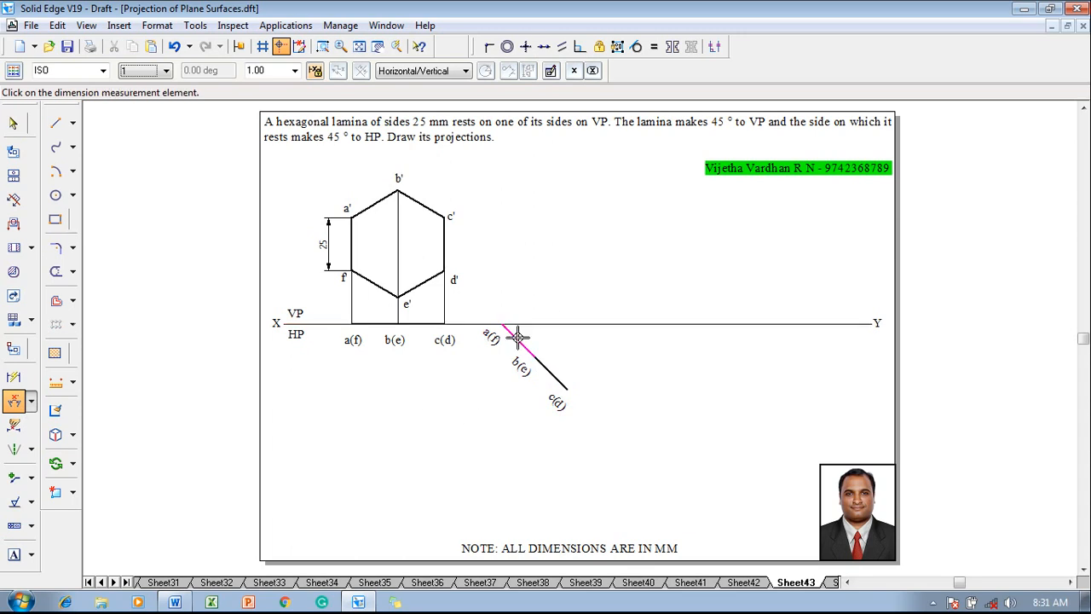
left_click(520, 332)
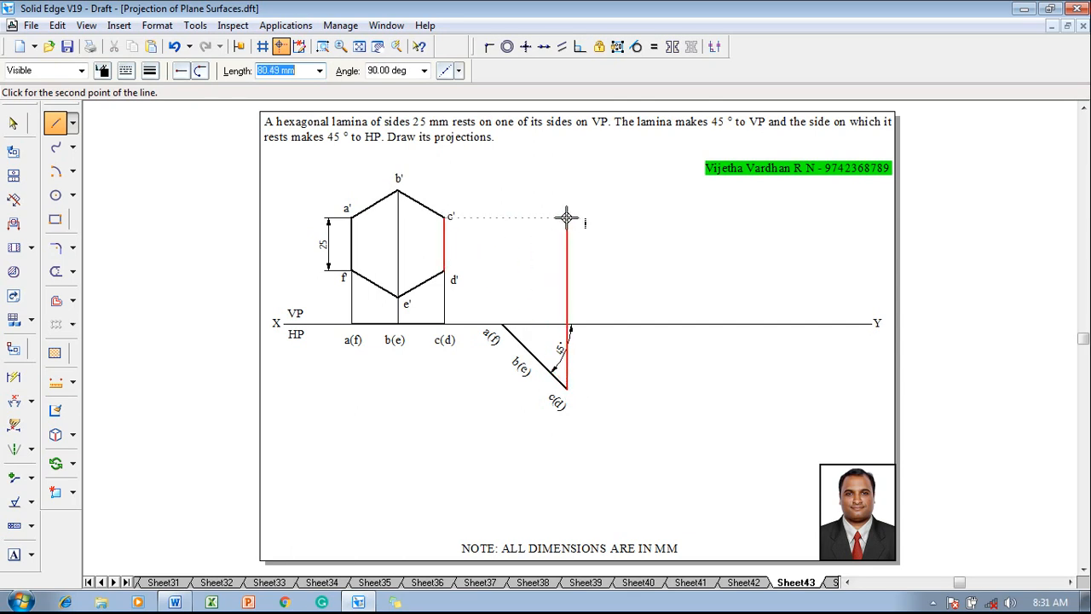
mouse_move(443, 247)
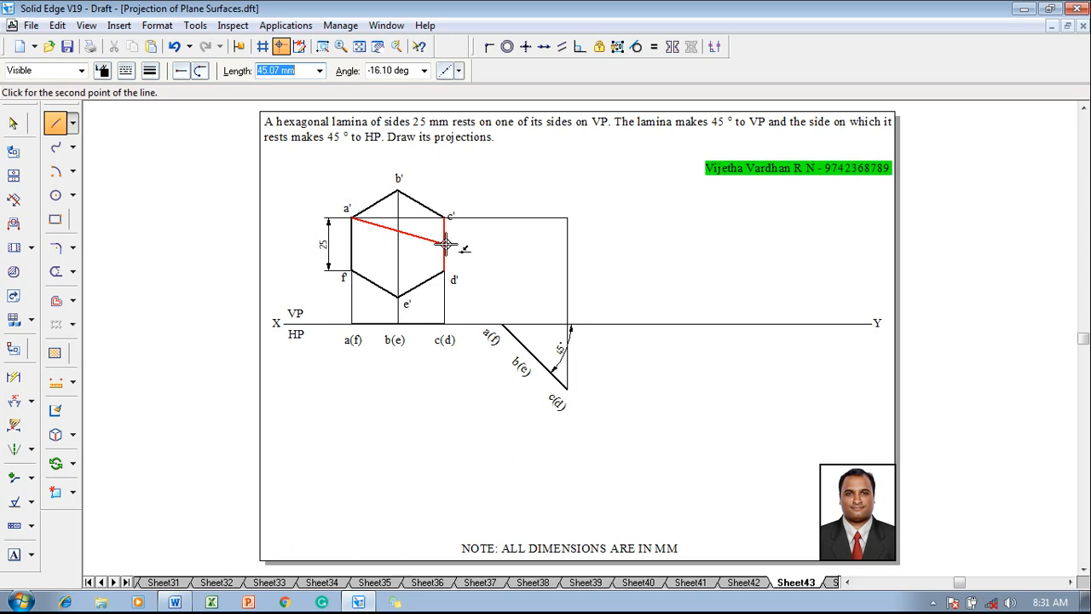
mouse_move(562, 284)
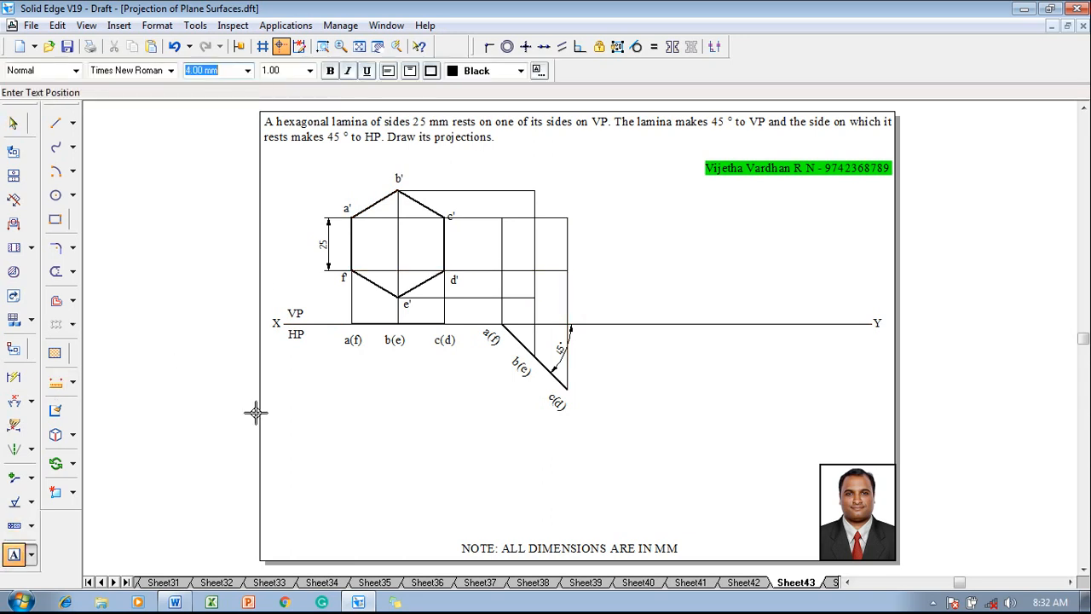
mouse_move(494, 201)
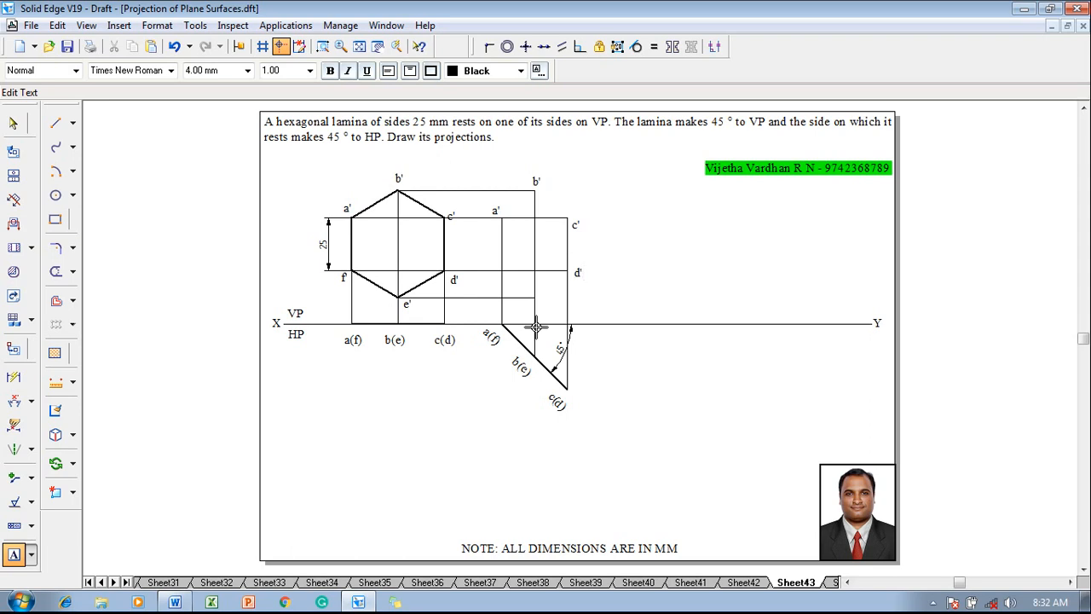
mouse_move(541, 297)
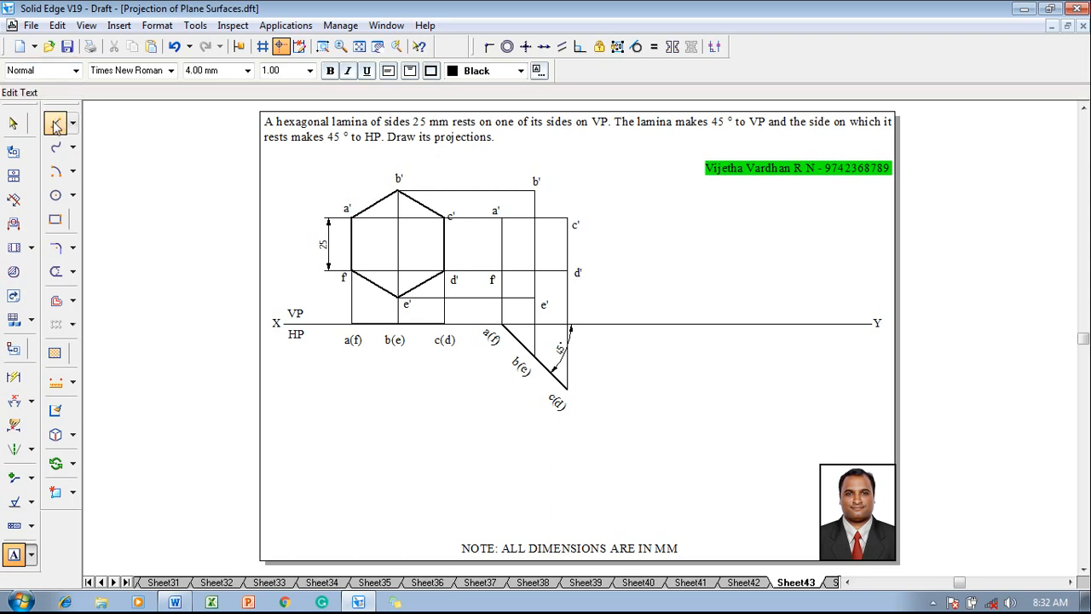
Draw the second front view edges from a', projected from the tilted top view
left_click(55, 123)
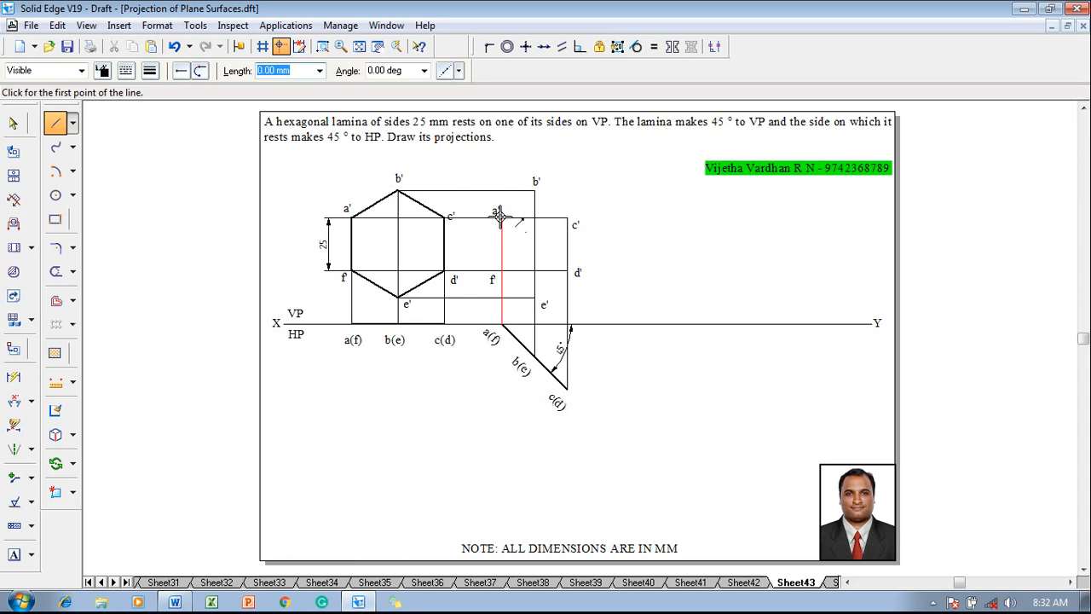
left_click(498, 218)
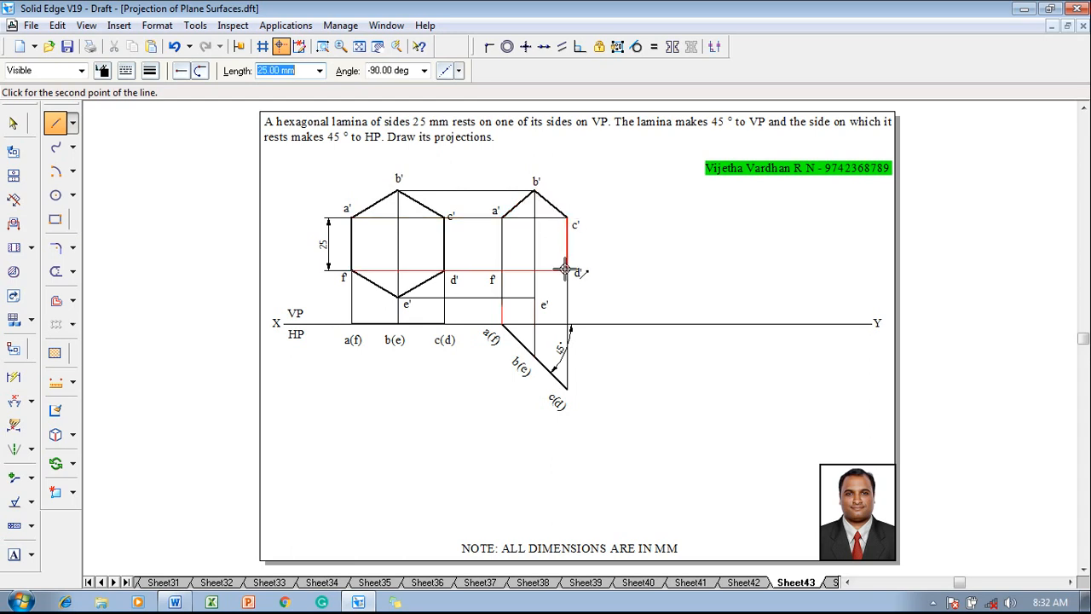
mouse_move(515, 247)
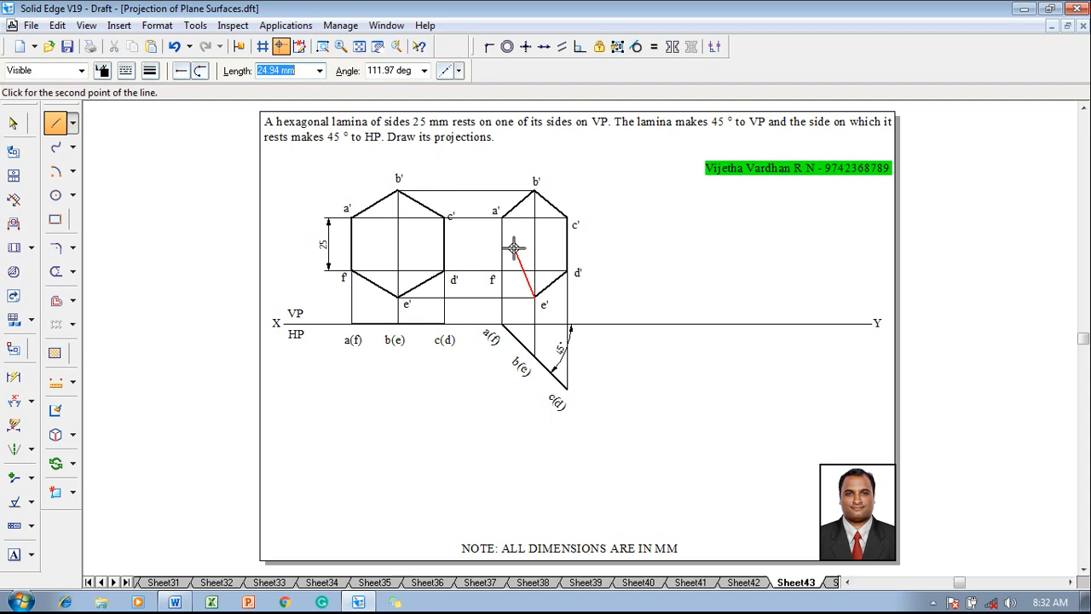
mouse_move(504, 222)
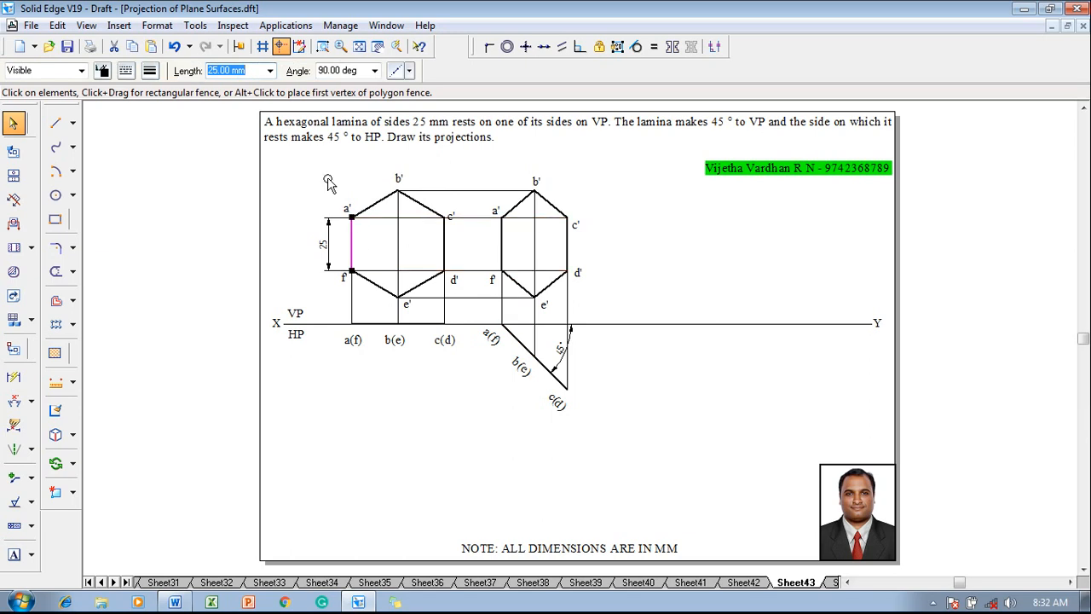
mouse_move(179, 149)
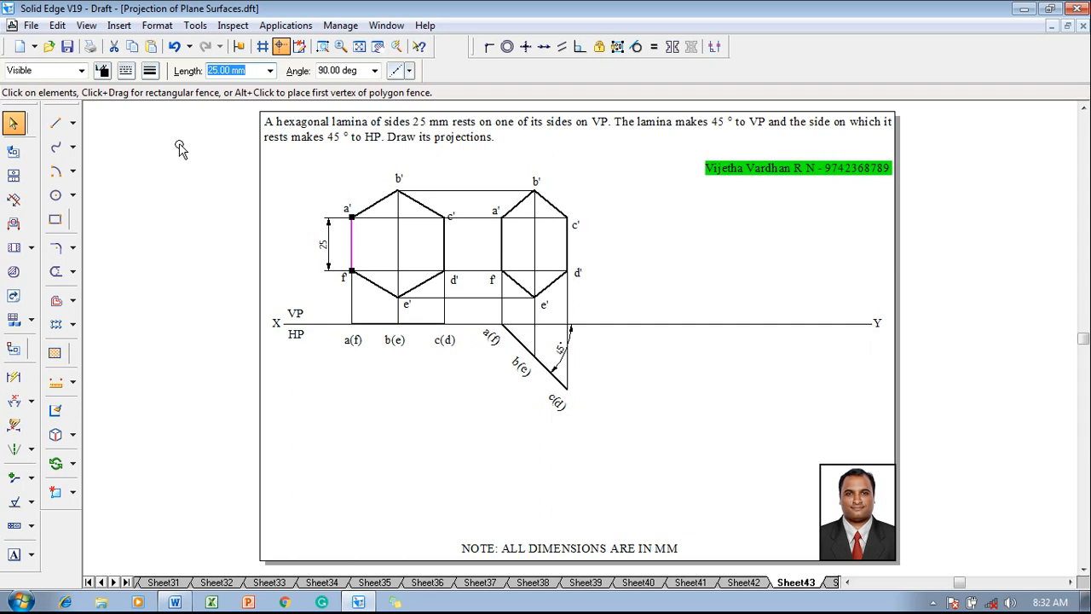
left_click(55, 122)
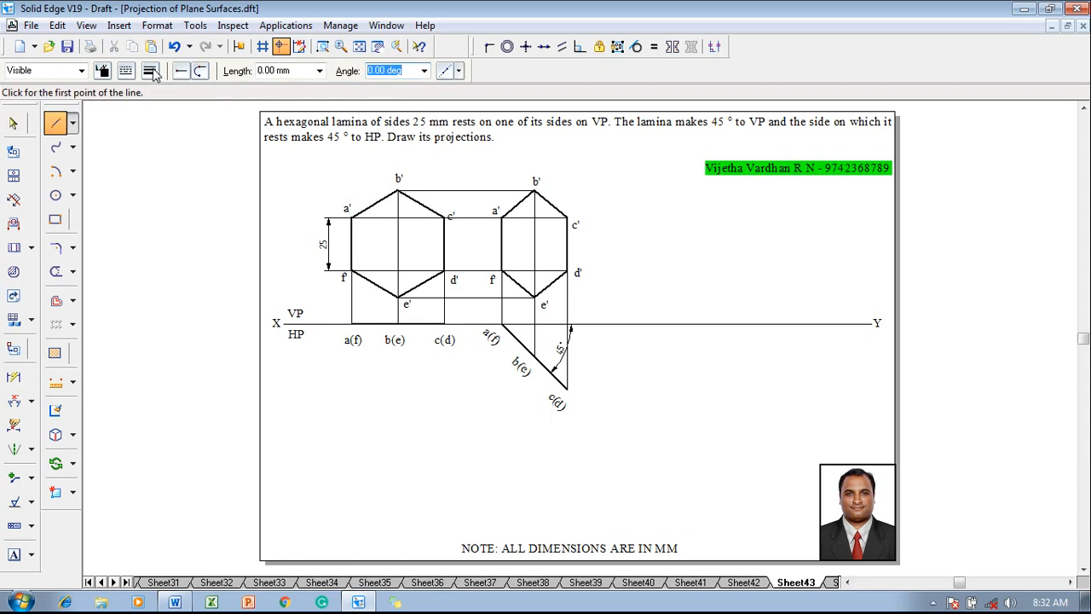
Draw a line from XY at 45° and give it a 45° angular dimension
left_click(348, 213)
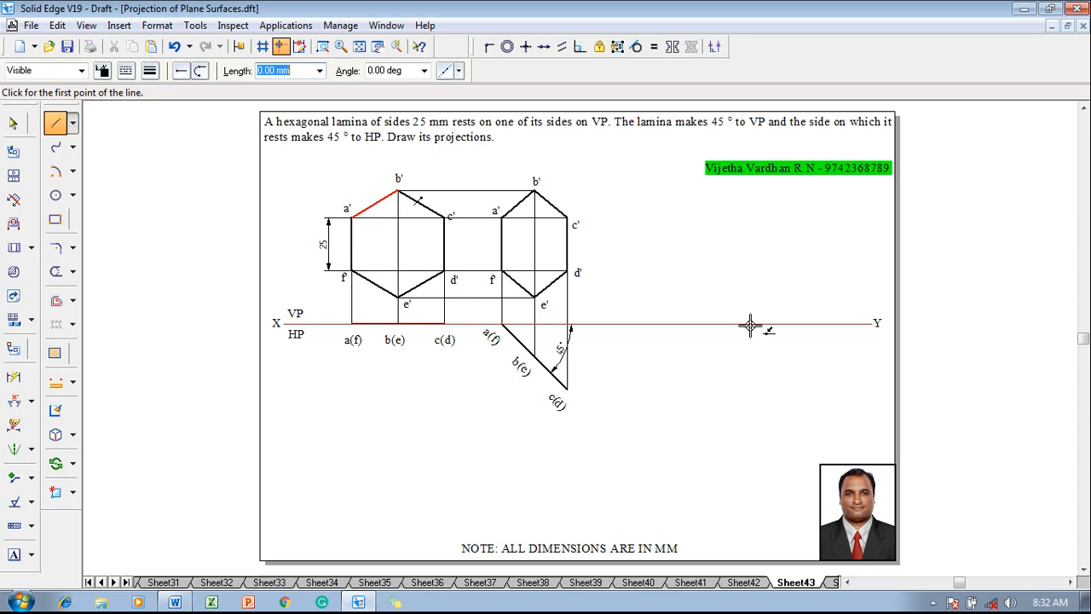
left_click(750, 322)
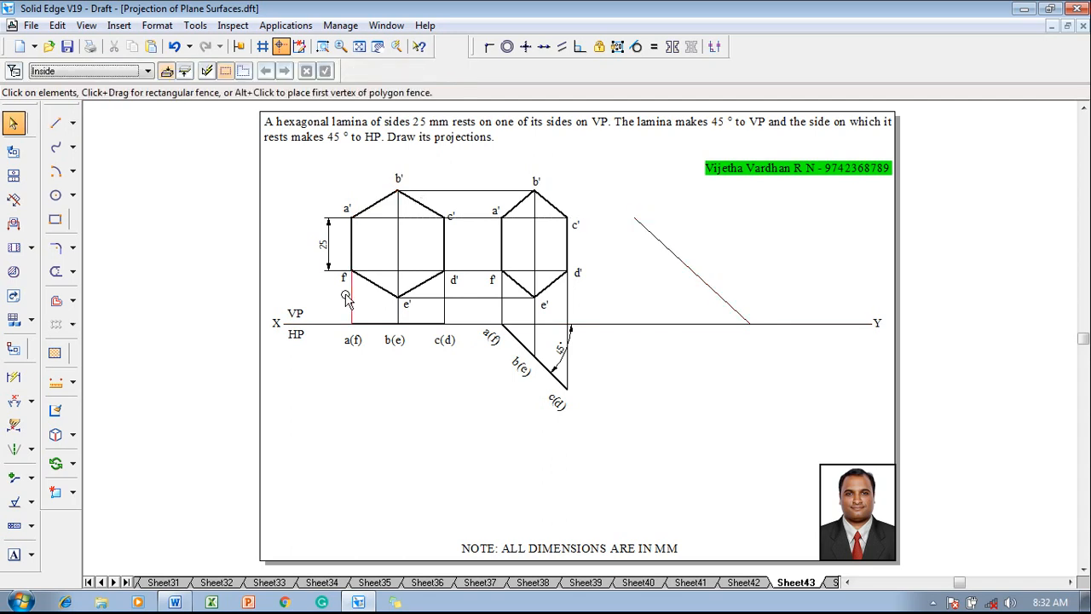
left_click(14, 401)
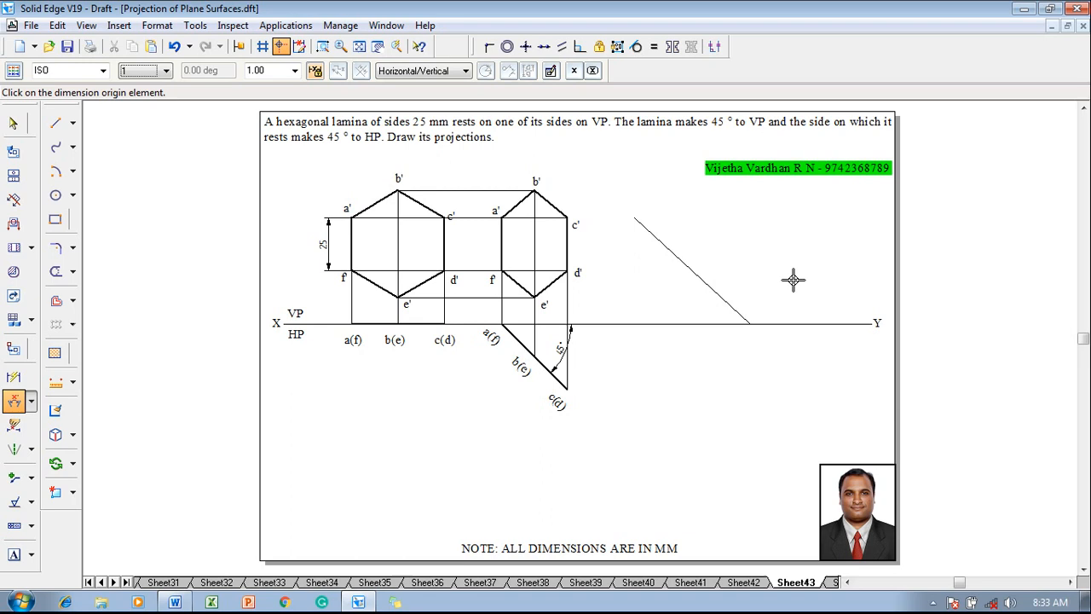
left_click(705, 322)
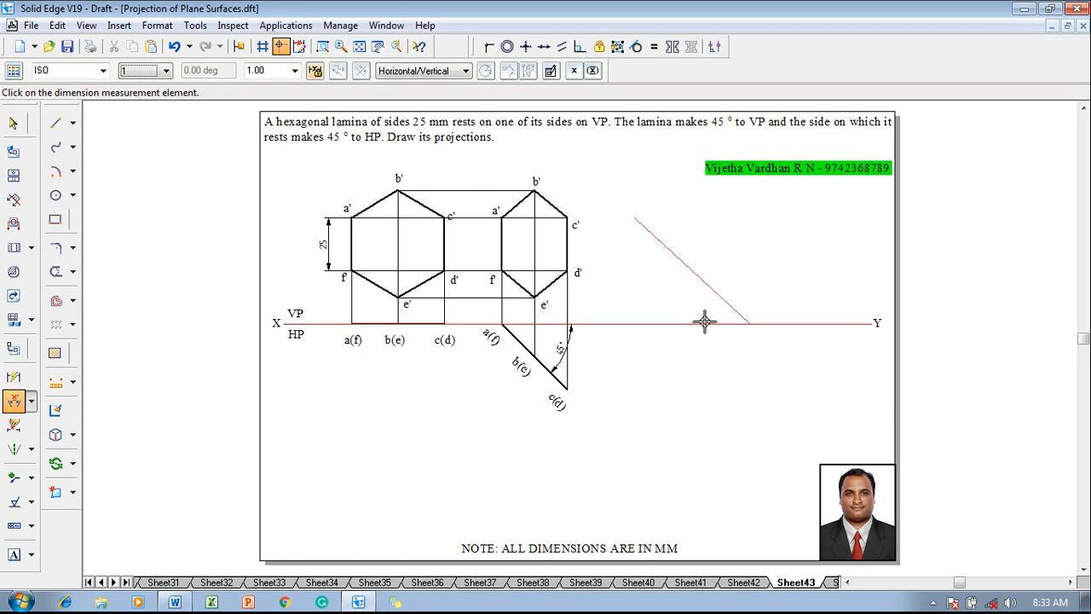
left_click(705, 322)
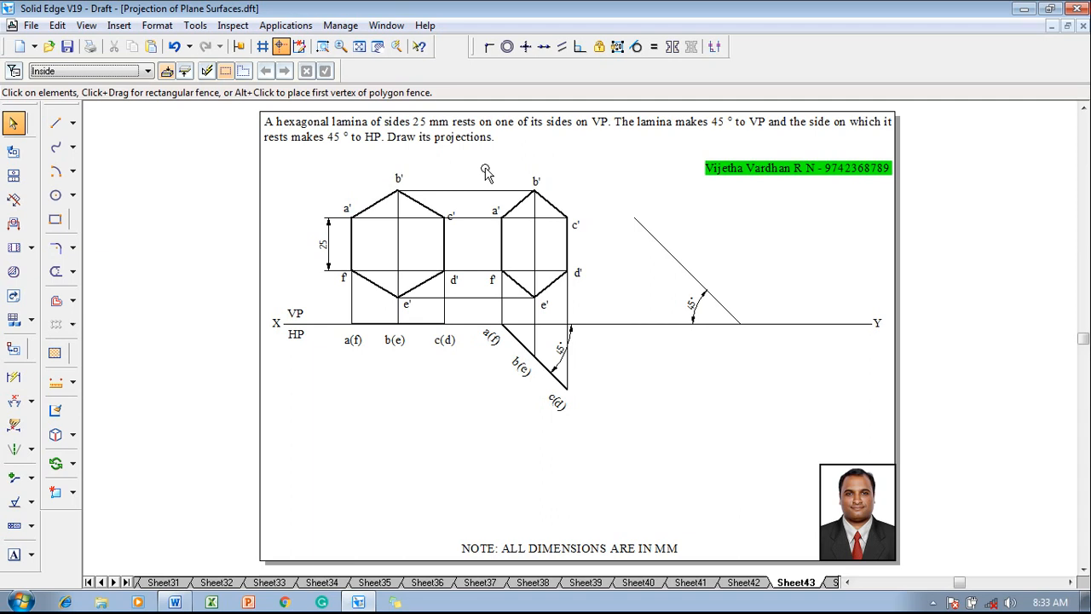
left_click(566, 247)
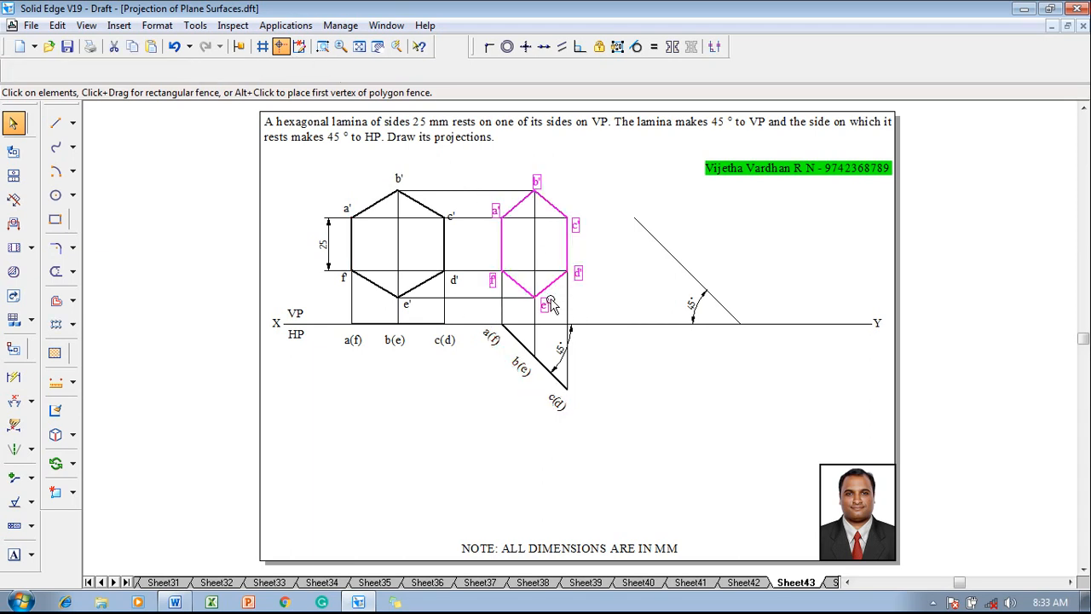
left_click(73, 462)
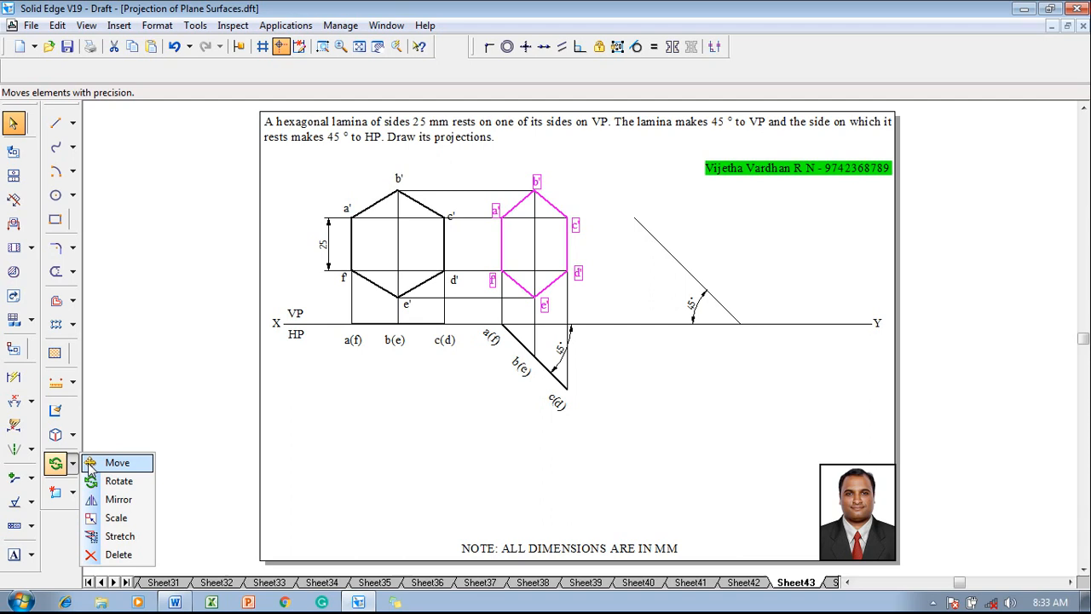
Rotate the second front view so side a'f' lies along the 45° line
left_click(116, 462)
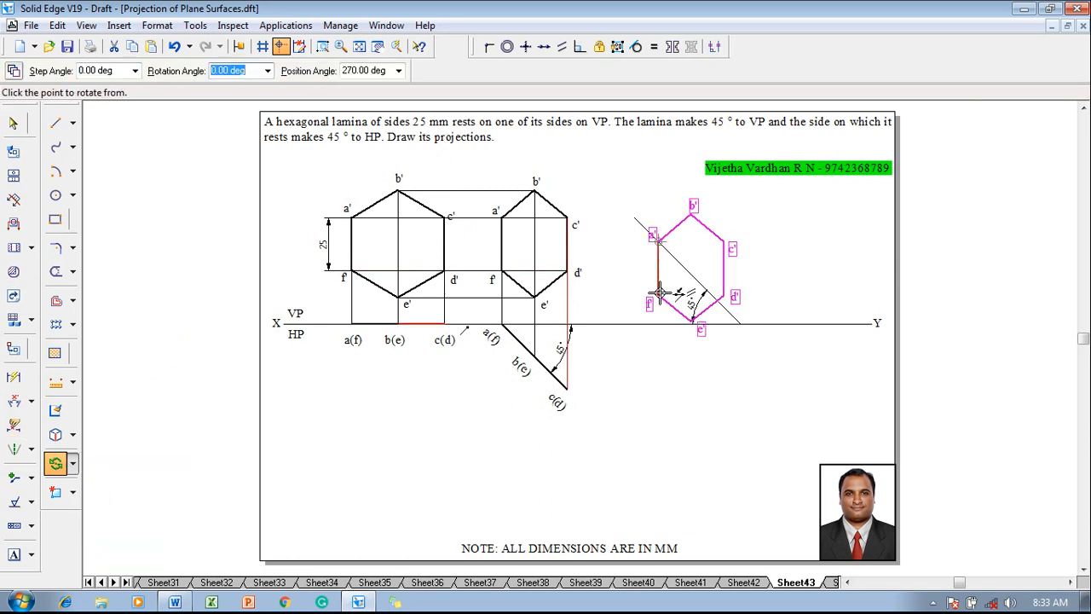
left_click(698, 285)
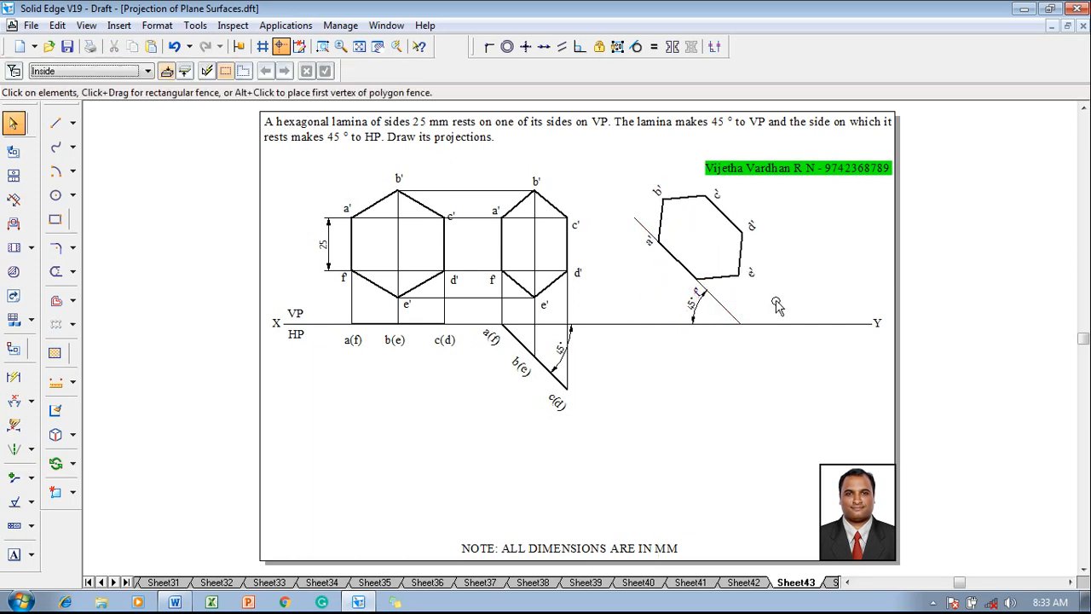
mouse_move(79, 122)
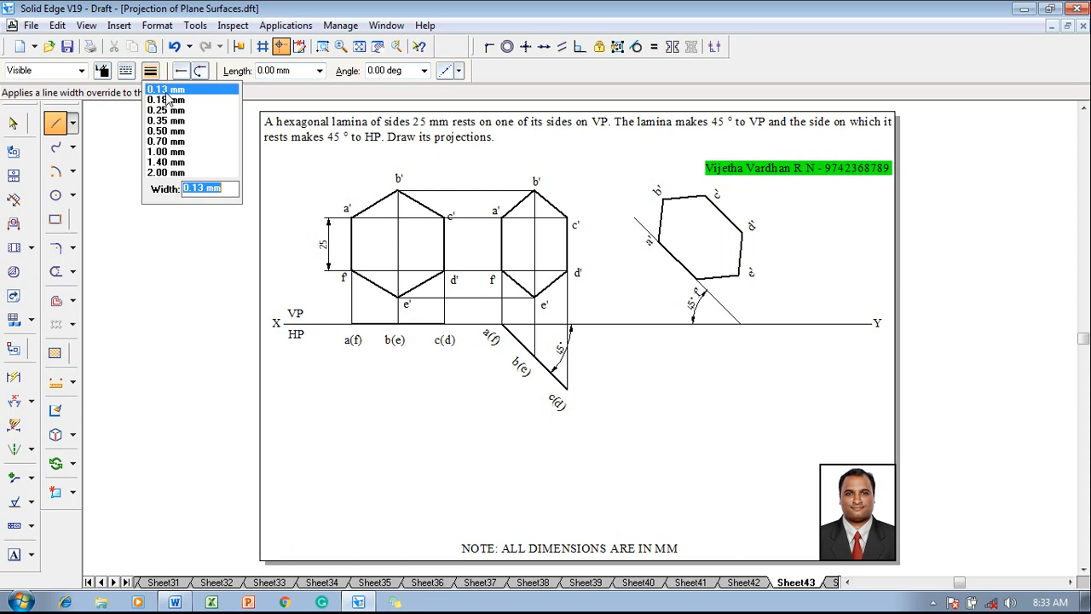
Draw 0.13 mm projectors from the tilted hexagon's corners c' and b' below XY
left_click(165, 89)
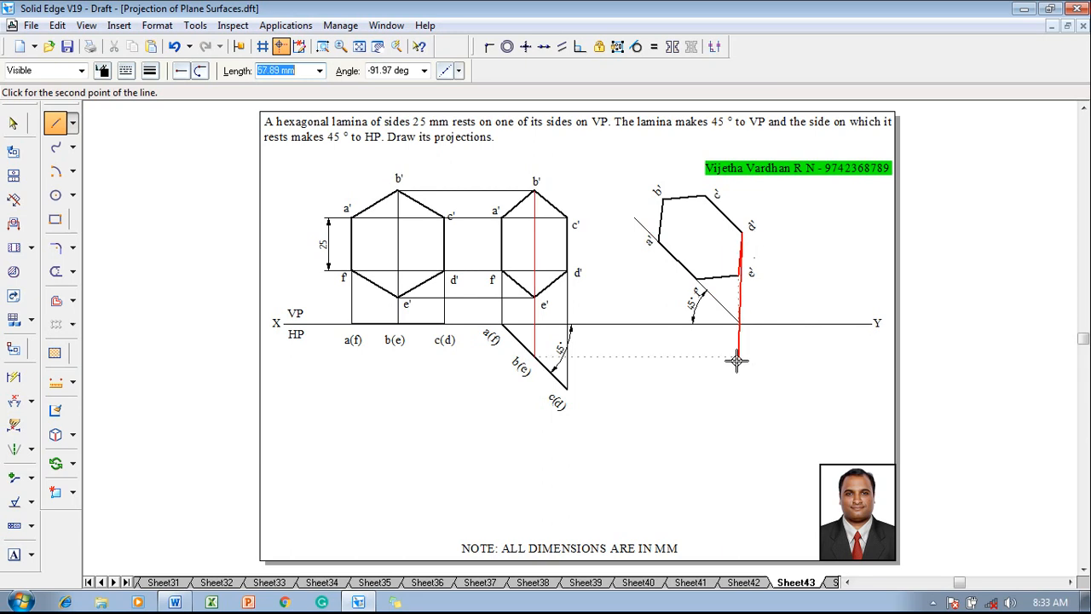
mouse_move(742, 386)
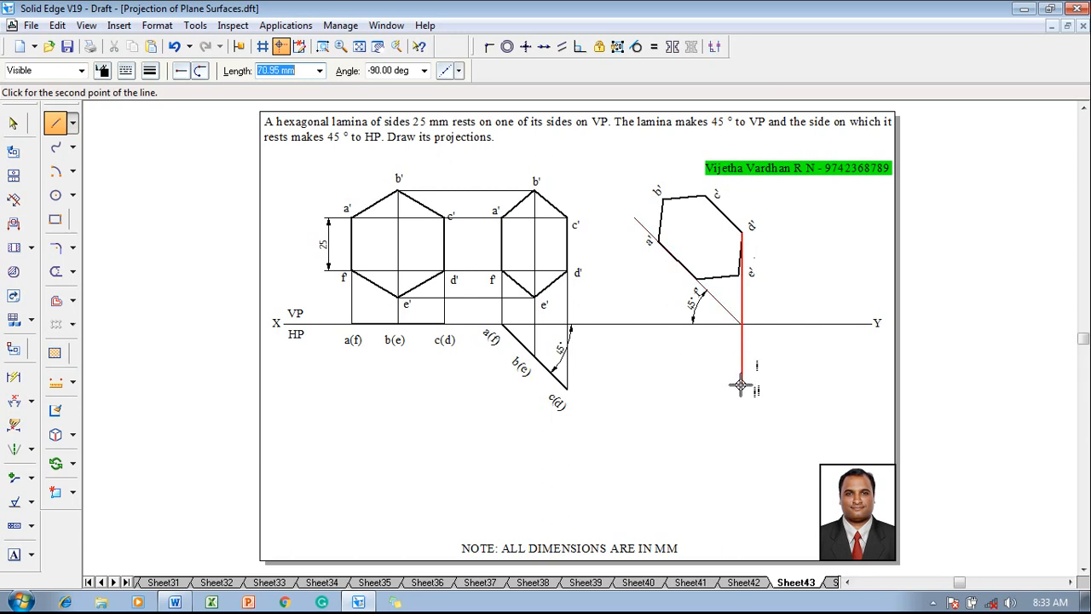
mouse_move(711, 418)
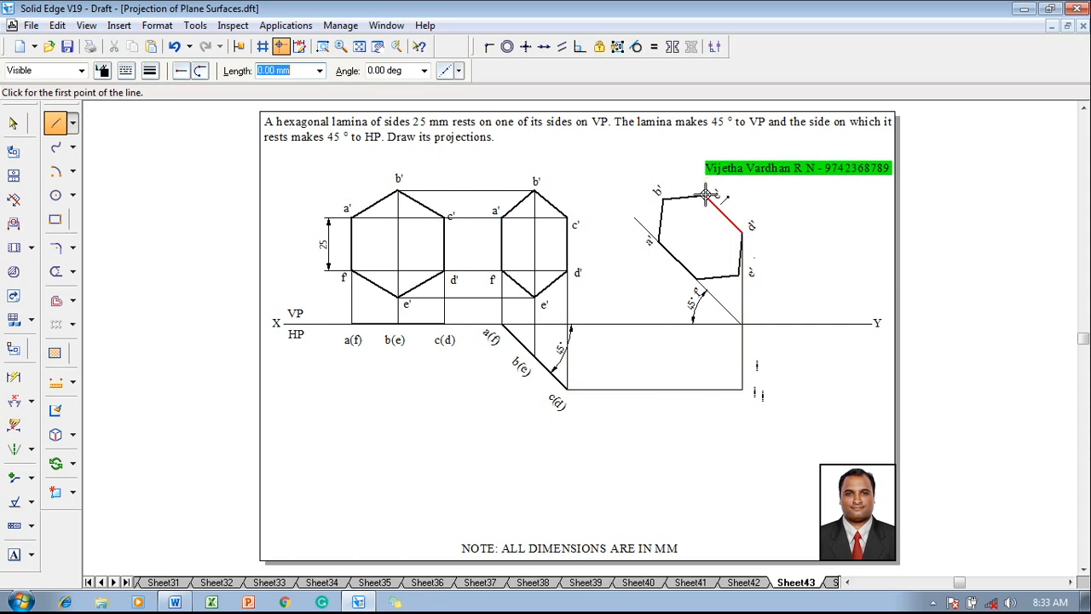
left_click(705, 196)
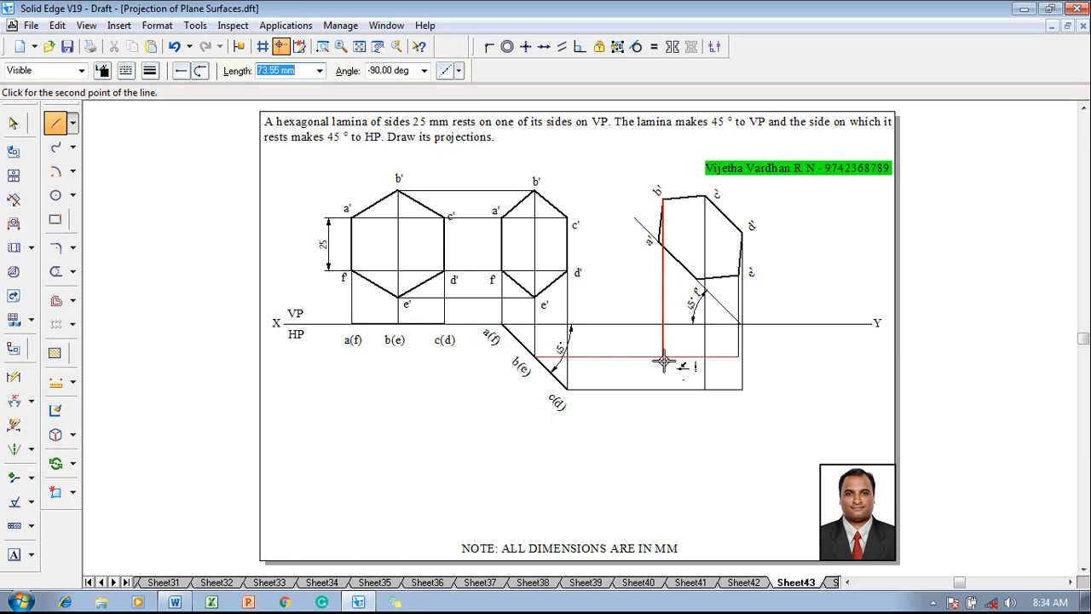
left_click(663, 360)
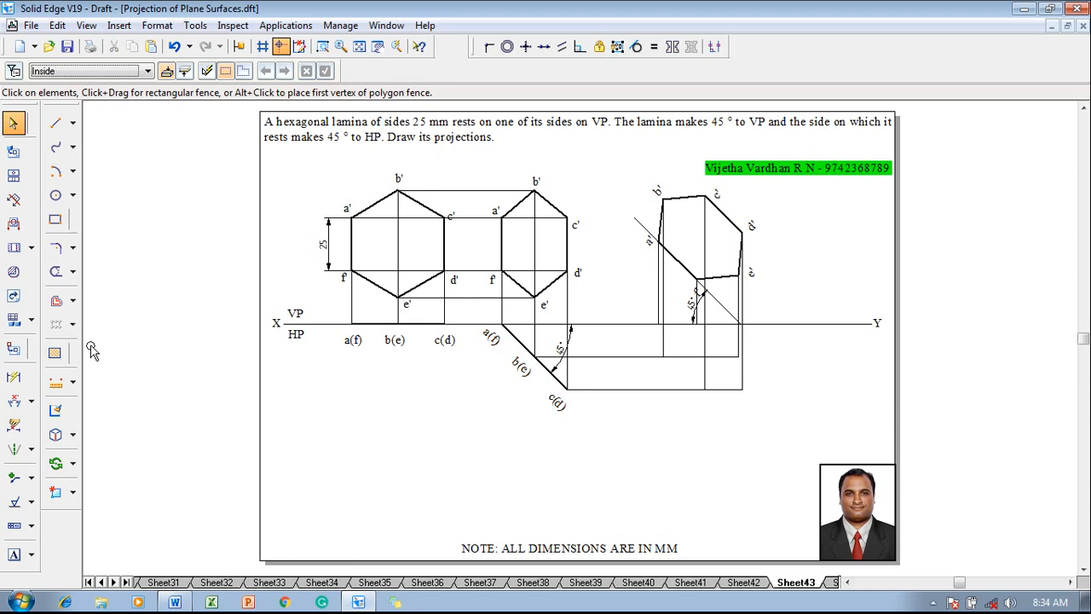
Start the Text tool to label the projector intersections a through f
left_click(13, 554)
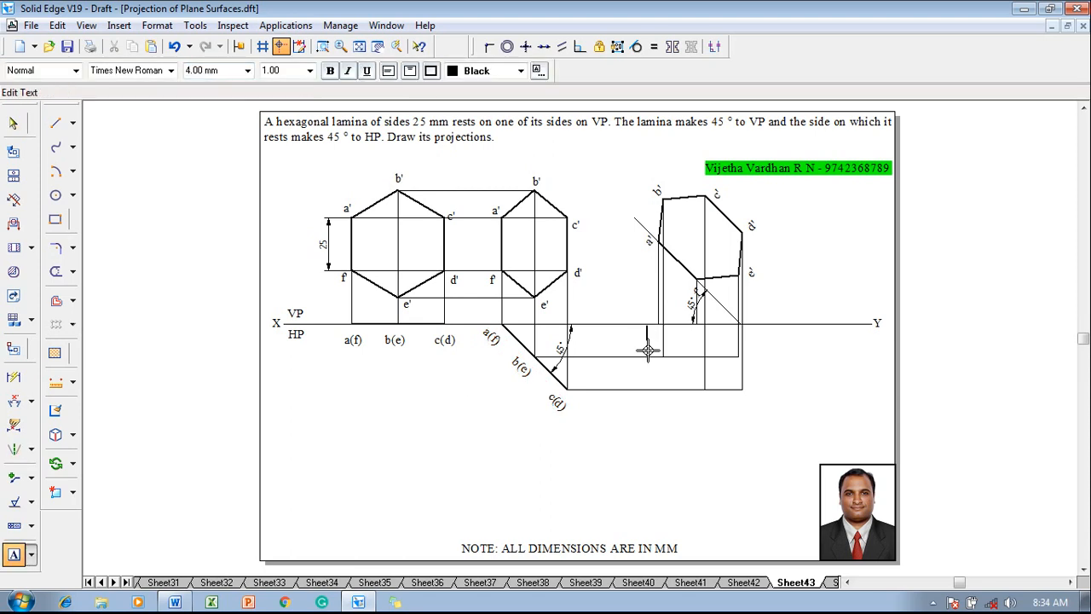
mouse_move(714, 327)
type("e")
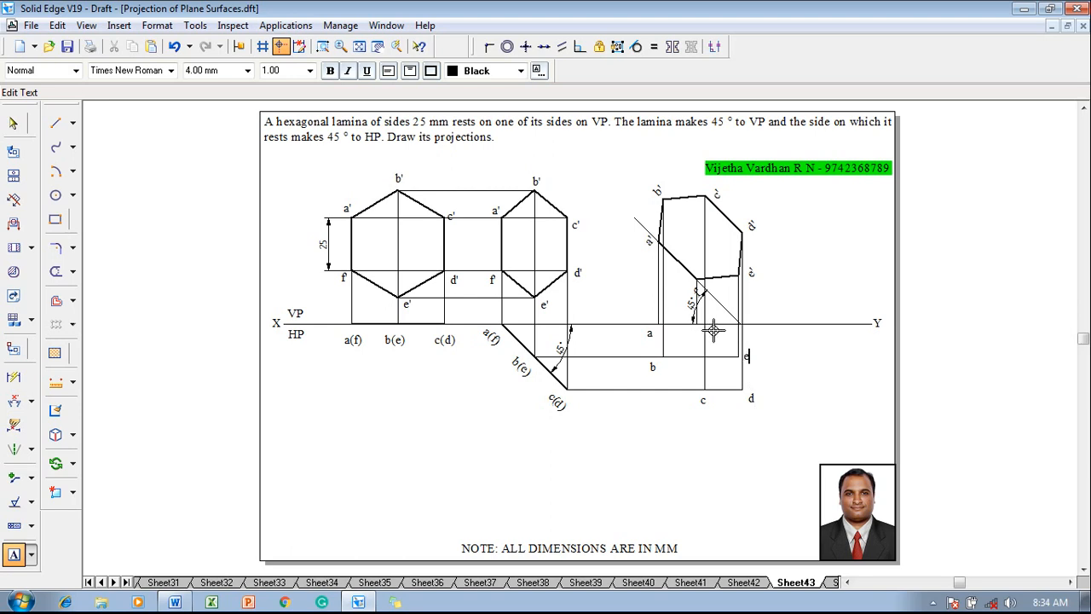
mouse_move(699, 328)
type("f")
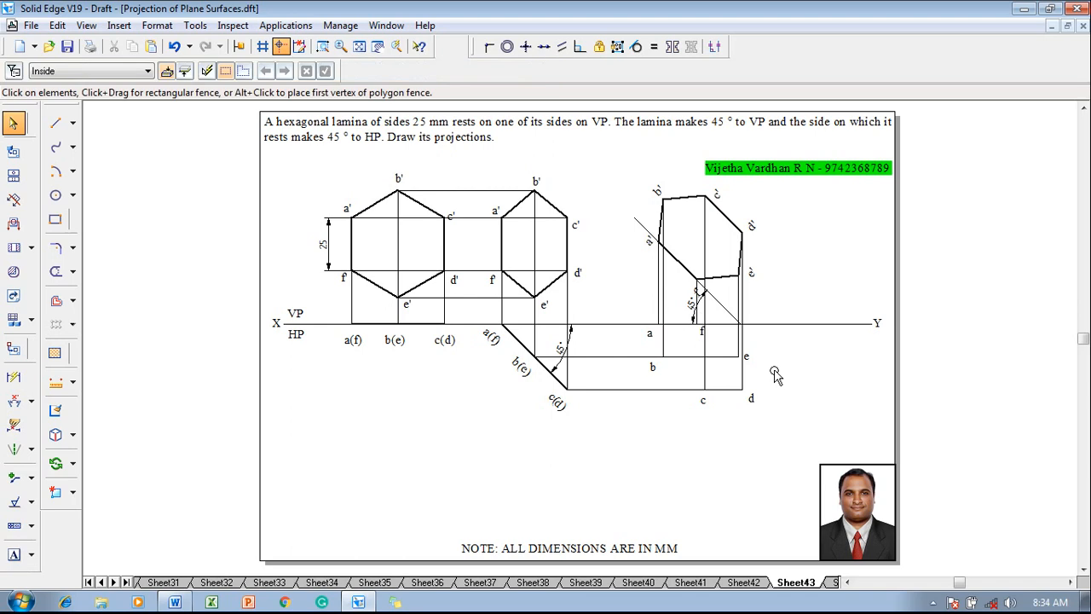
Join points a through f with lines to outline the final top view
left_click(54, 123)
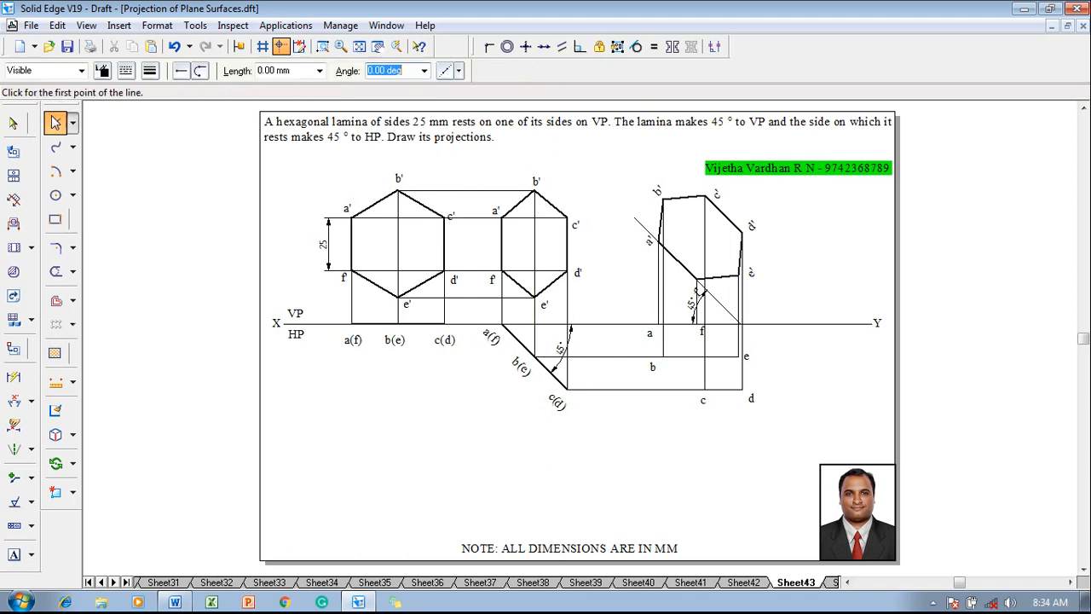
left_click(149, 71)
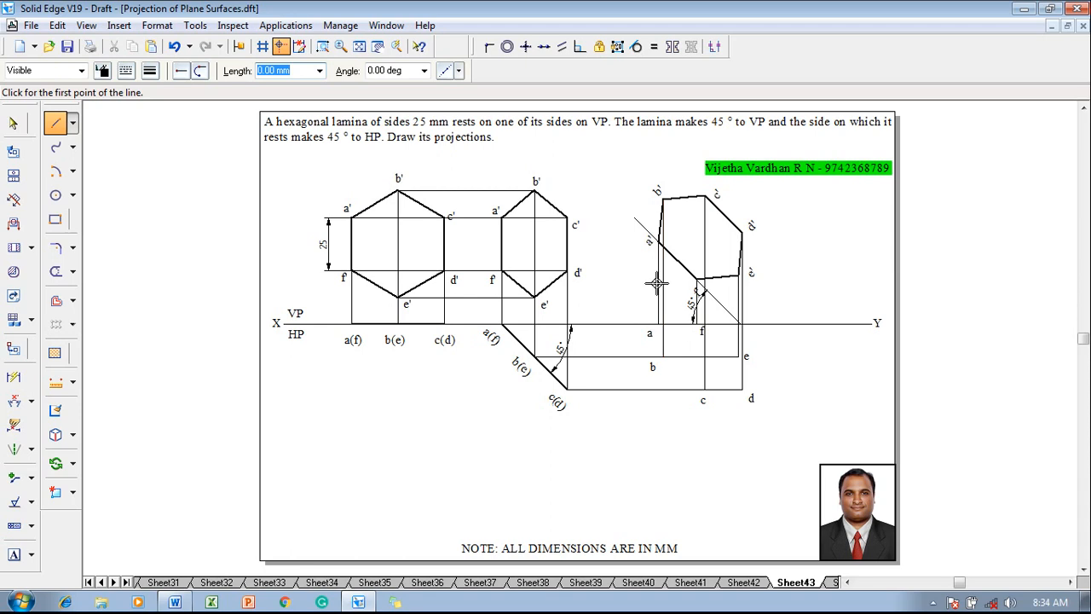
mouse_move(663, 358)
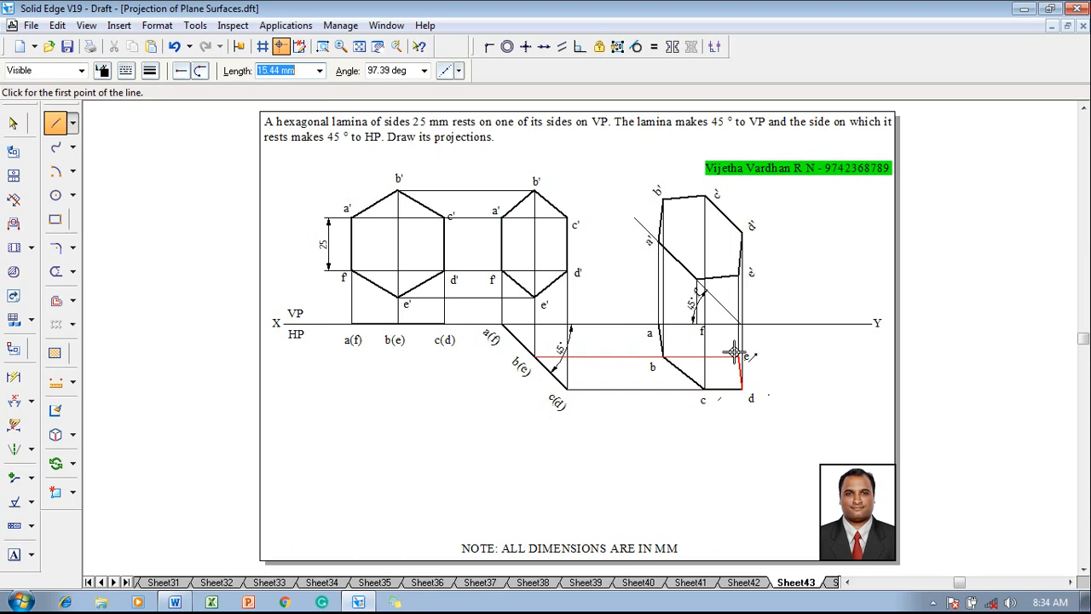
mouse_move(650, 317)
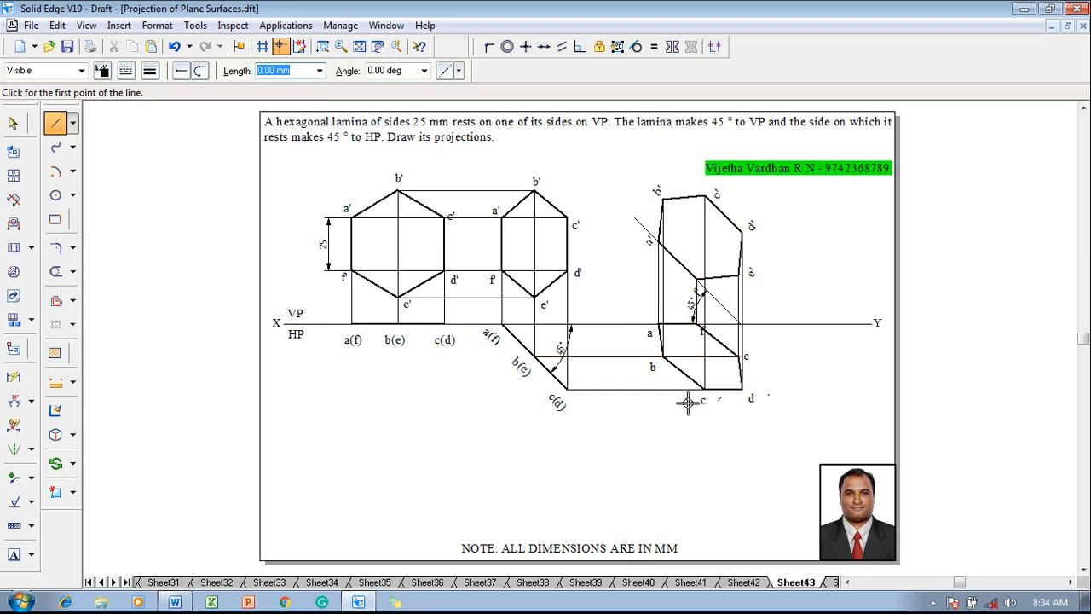
left_click(14, 123)
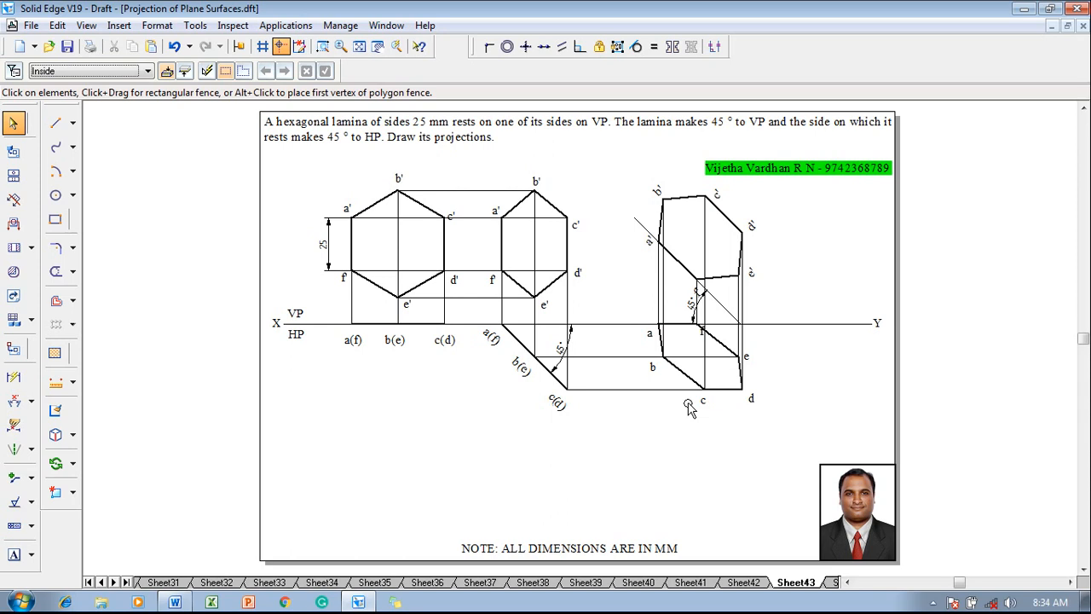
mouse_move(822, 217)
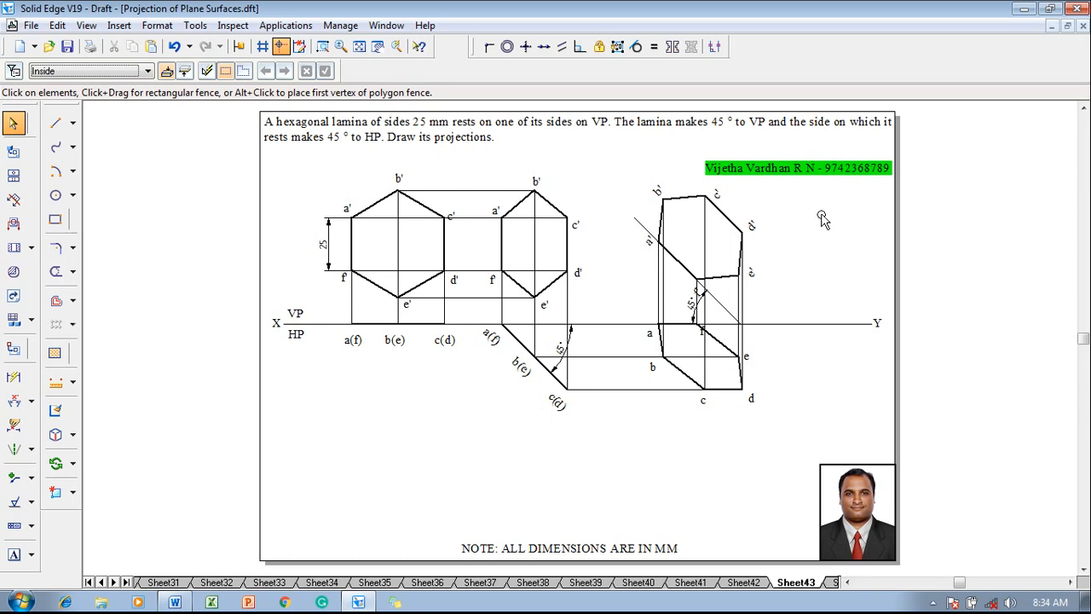